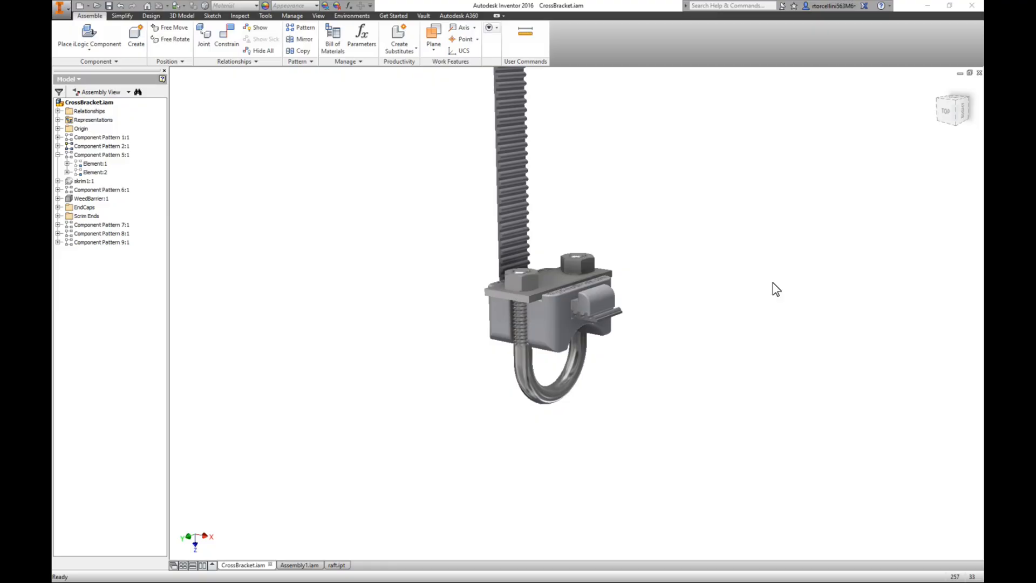
mouse_move(733, 253)
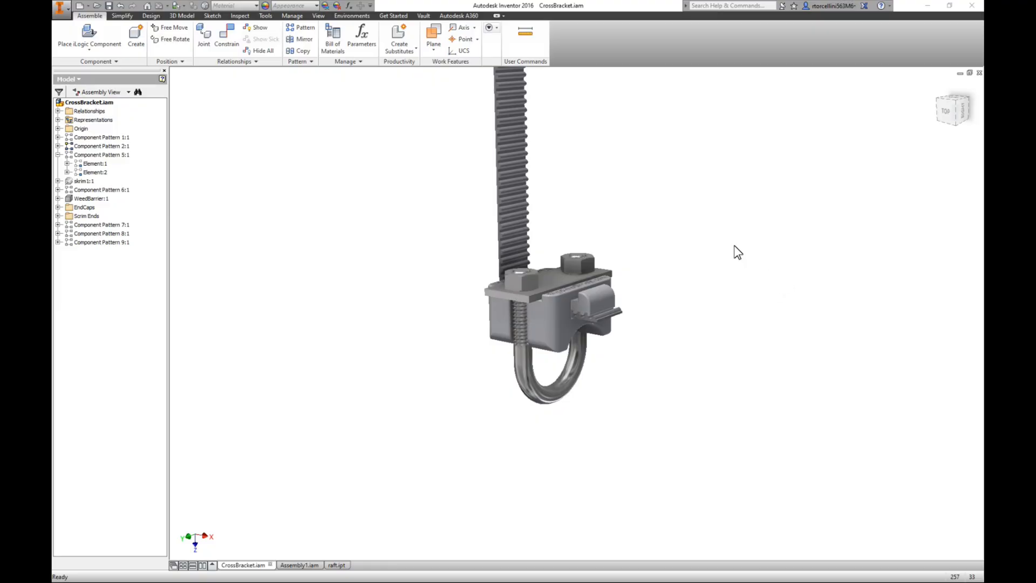
mouse_move(739, 244)
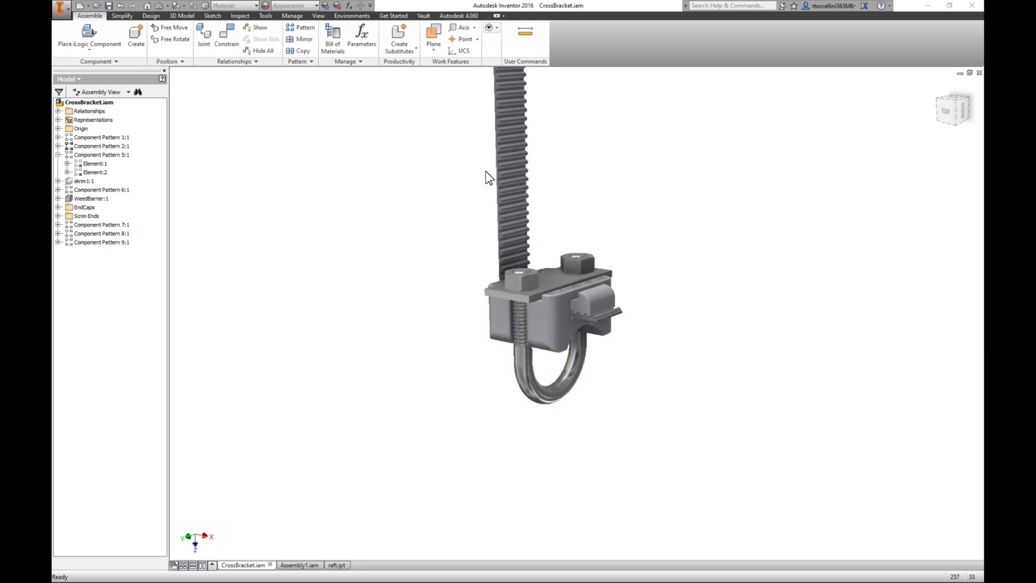
mouse_move(380, 298)
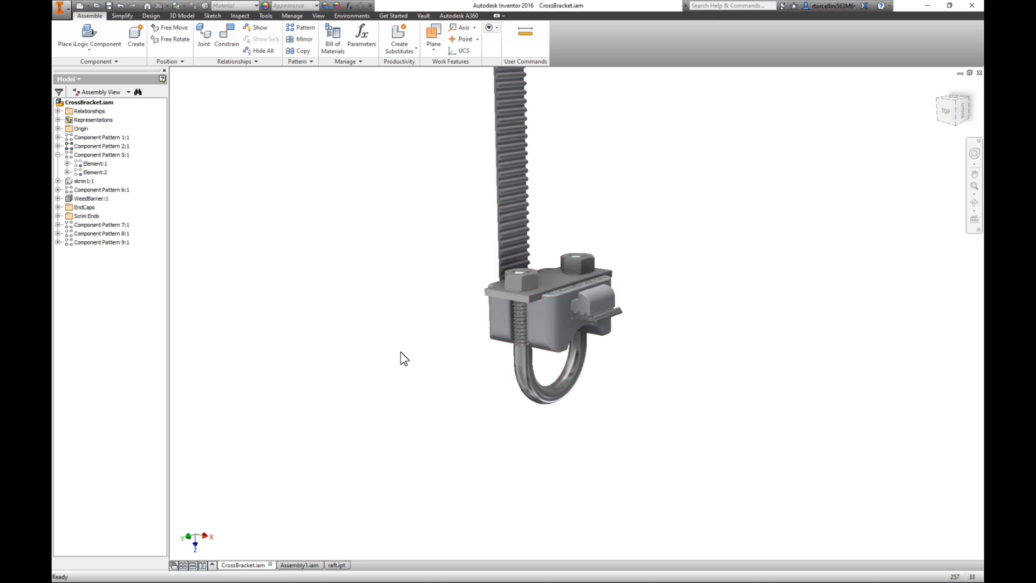
mouse_move(453, 367)
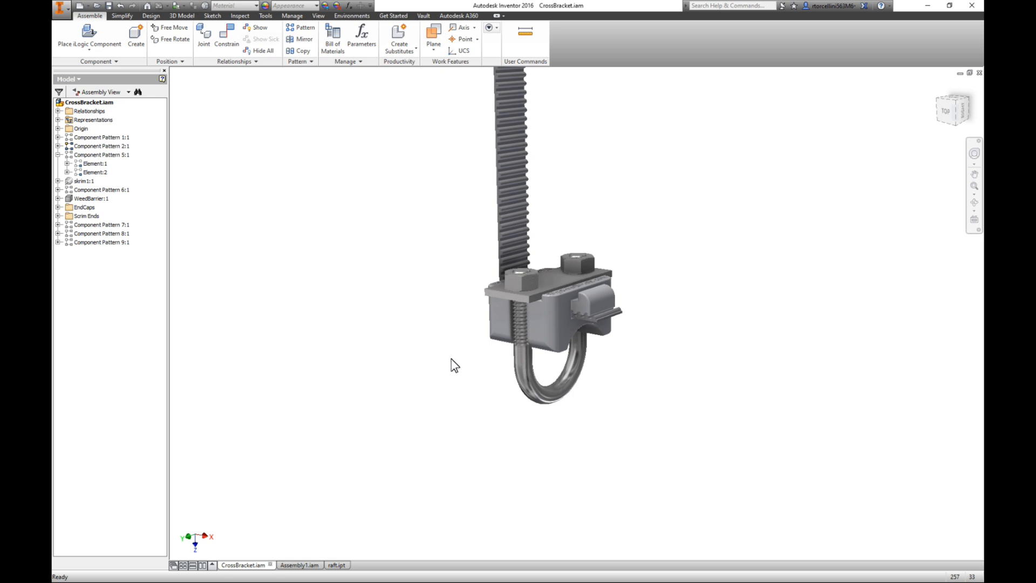
mouse_move(332, 252)
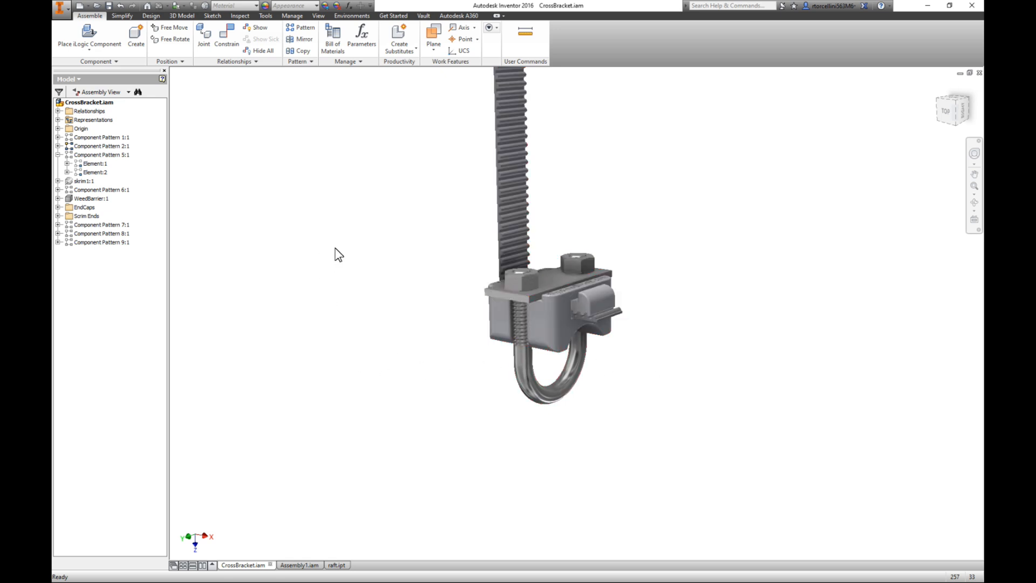
Make Component Pattern 1:1, the crossbar with pipe clamps, visible beneath the hanging bracket
right_click(87, 138)
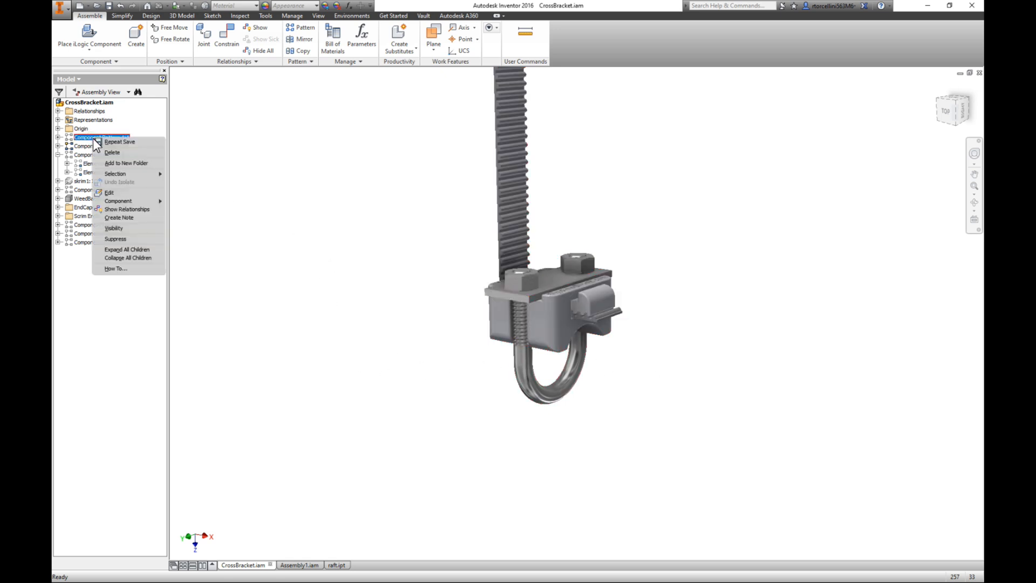
mouse_move(127, 222)
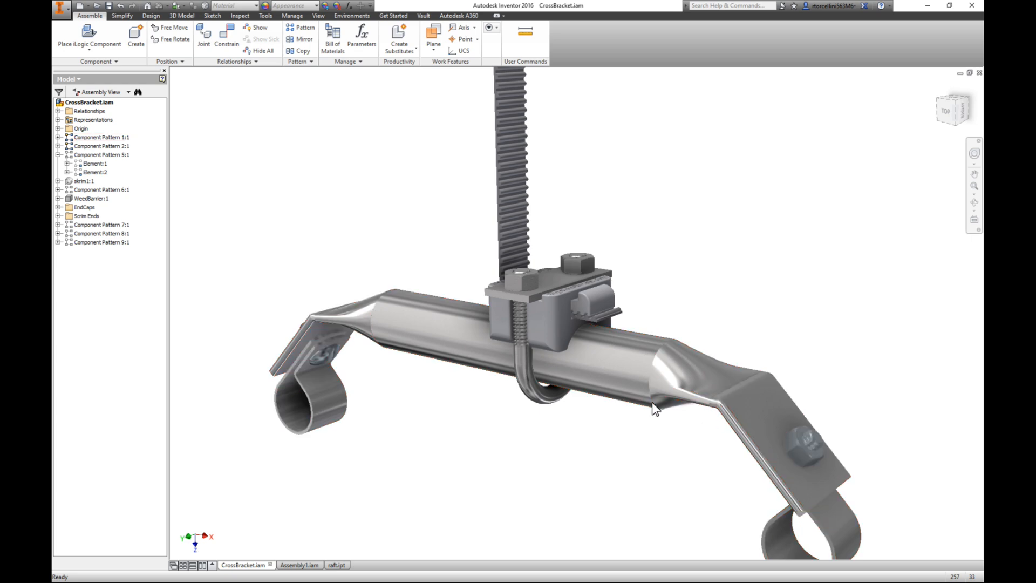
click(99, 137)
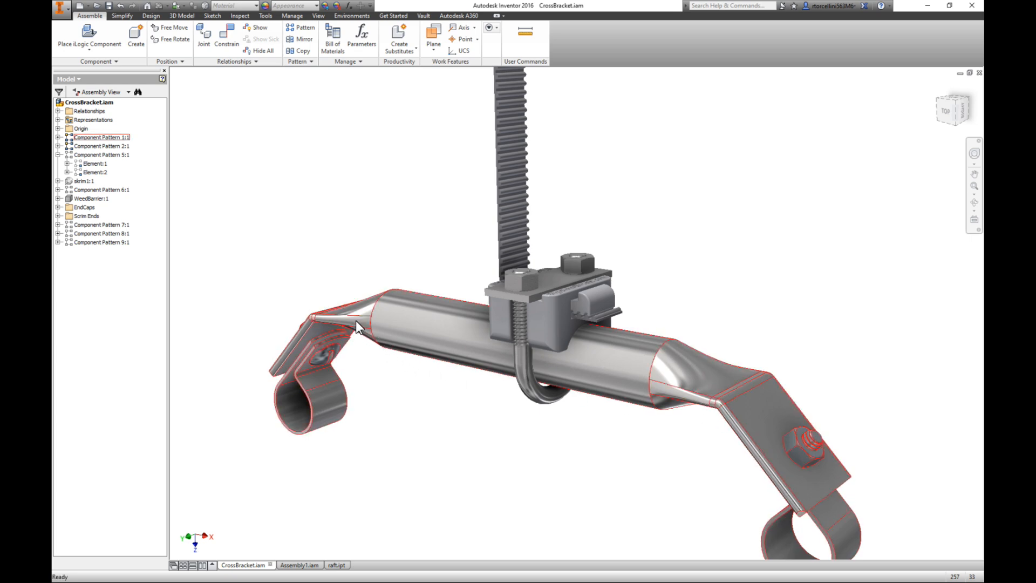
mouse_move(325, 360)
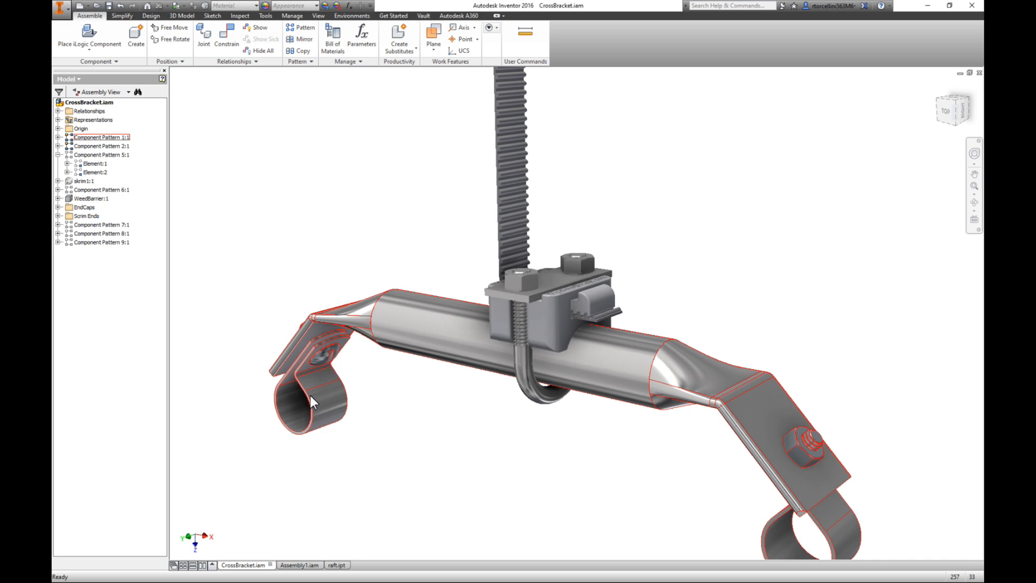
mouse_move(774, 544)
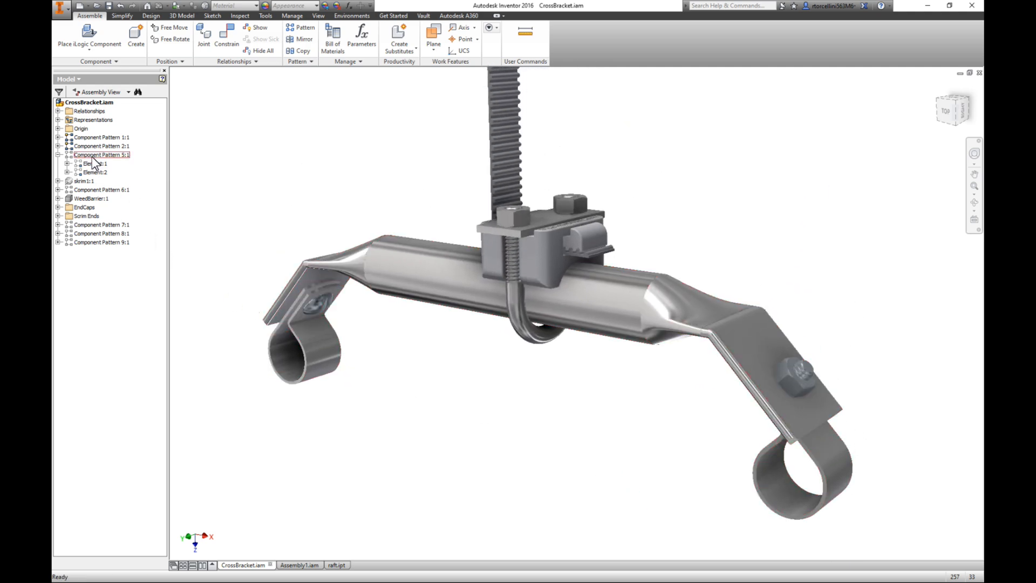
Make Component Pattern 5:1 visible so the two long pipes run through the clamps, viewed at the first hanger
right_click(103, 155)
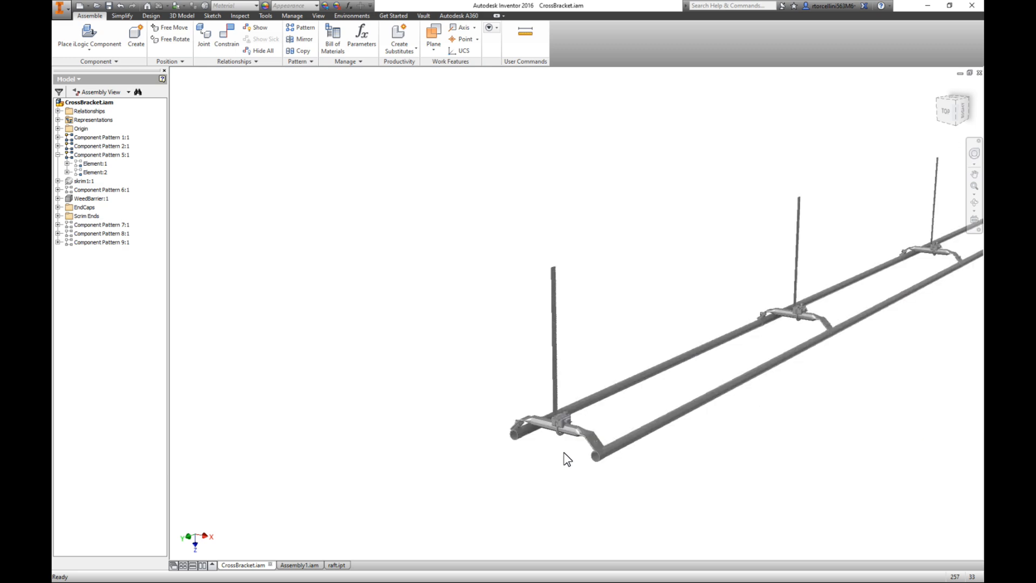
drag(569, 459, 622, 377)
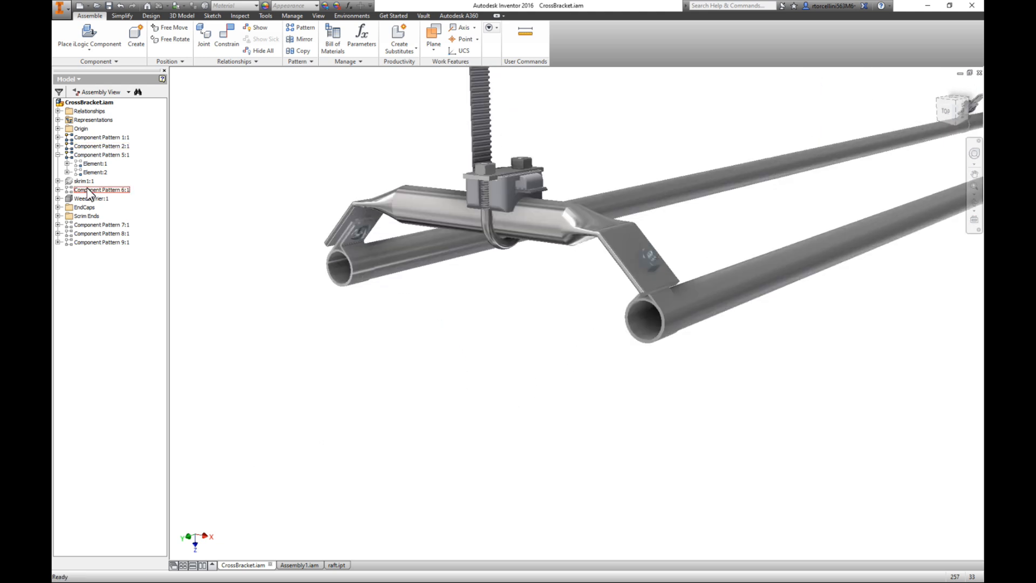
Make the skrim component visible so the half-round trough sheet hangs between the pipes
right_click(83, 182)
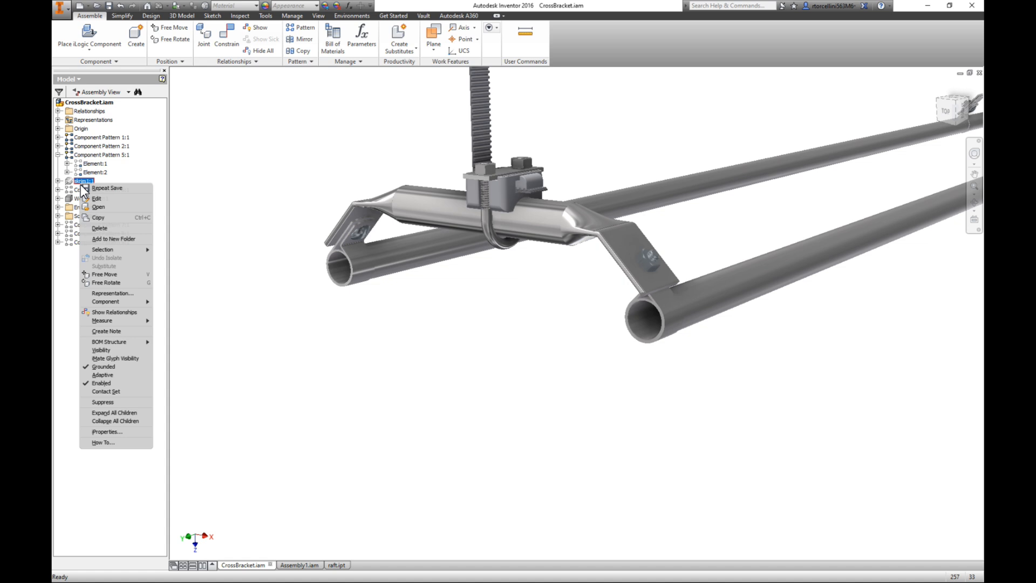
mouse_move(108, 350)
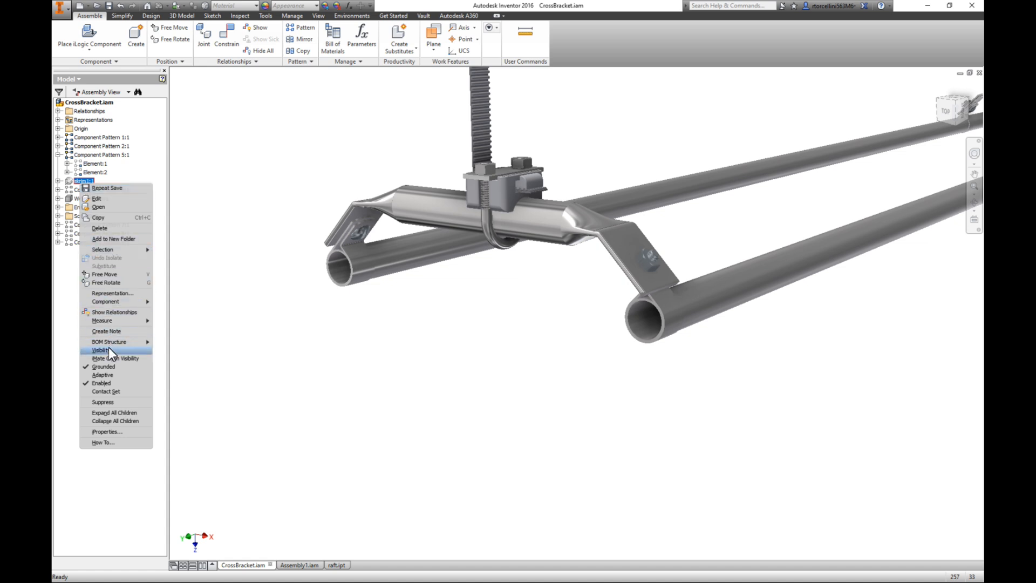
click(100, 350)
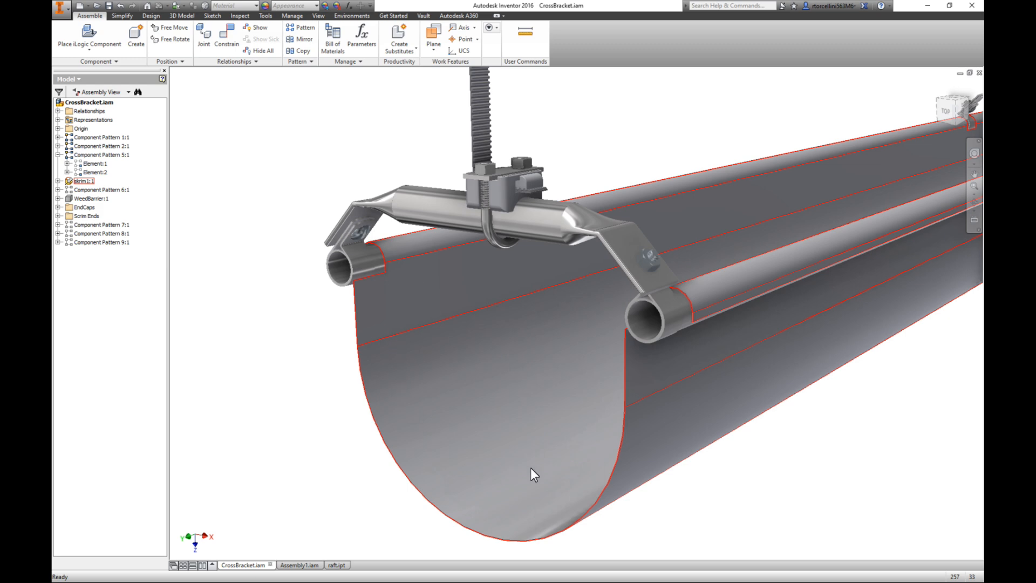
mouse_move(685, 312)
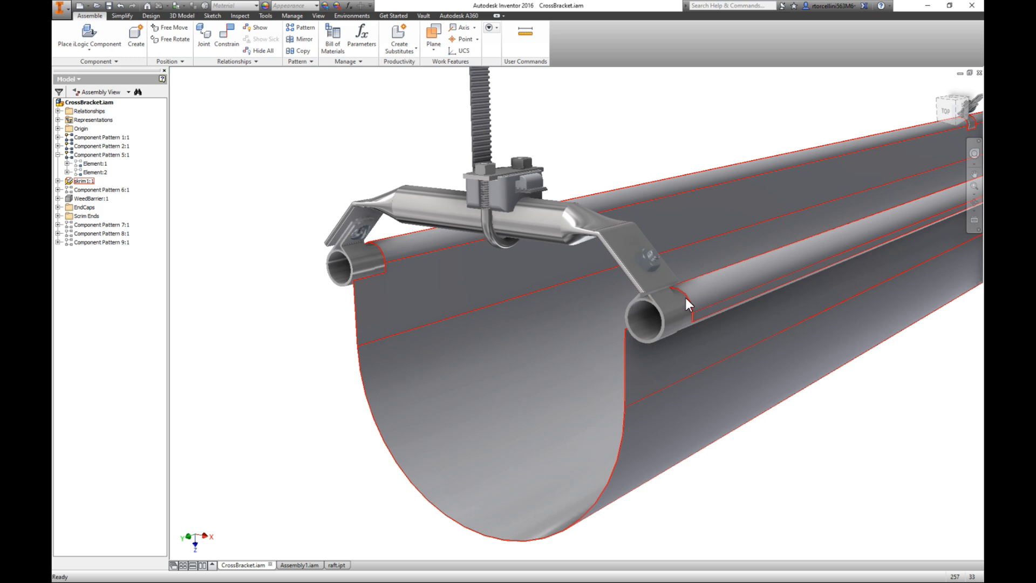
mouse_move(723, 302)
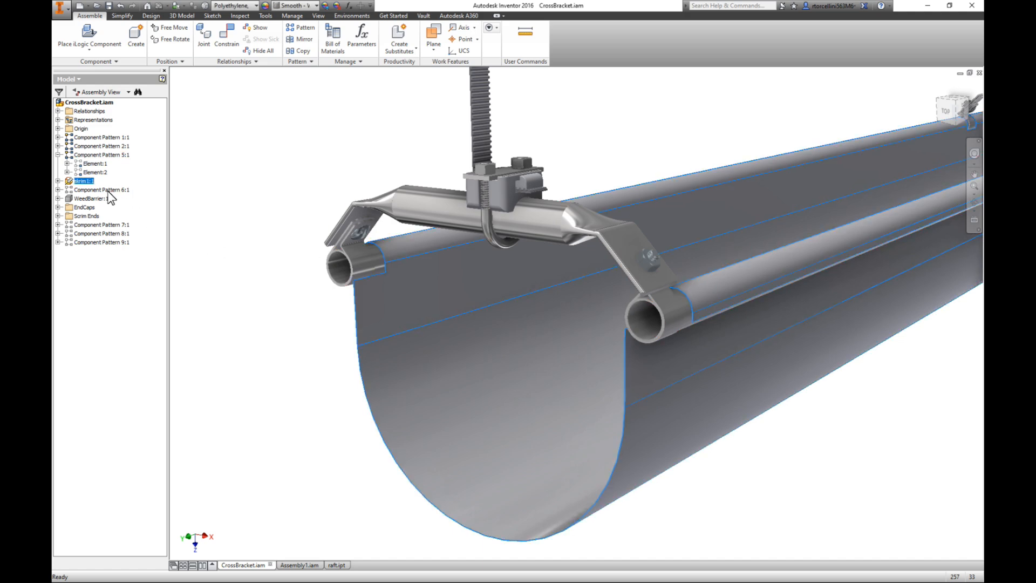
Make Component Pattern 6:1 clips and the WeedBarrier:1 trough lining visible
right_click(99, 189)
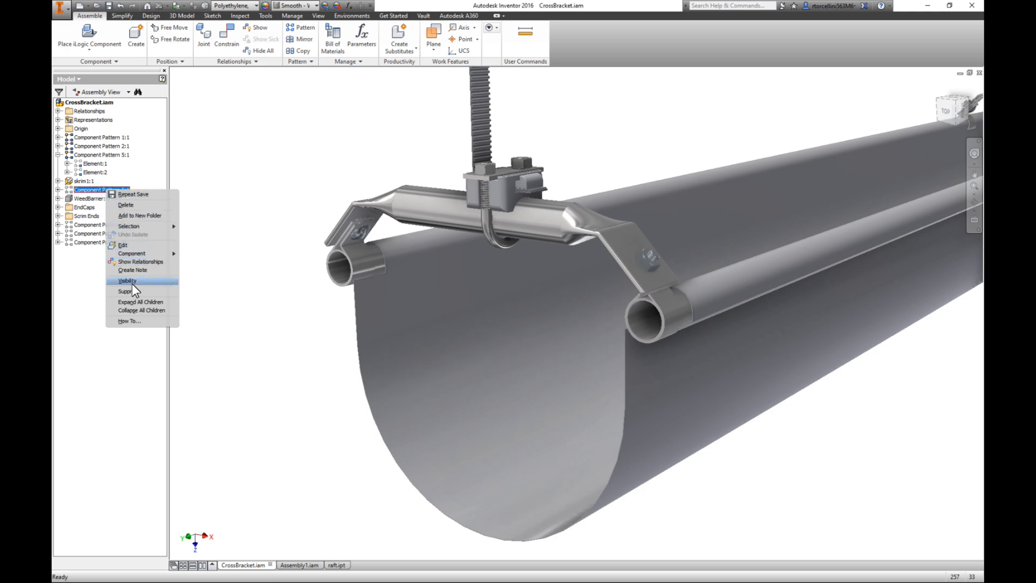
click(128, 281)
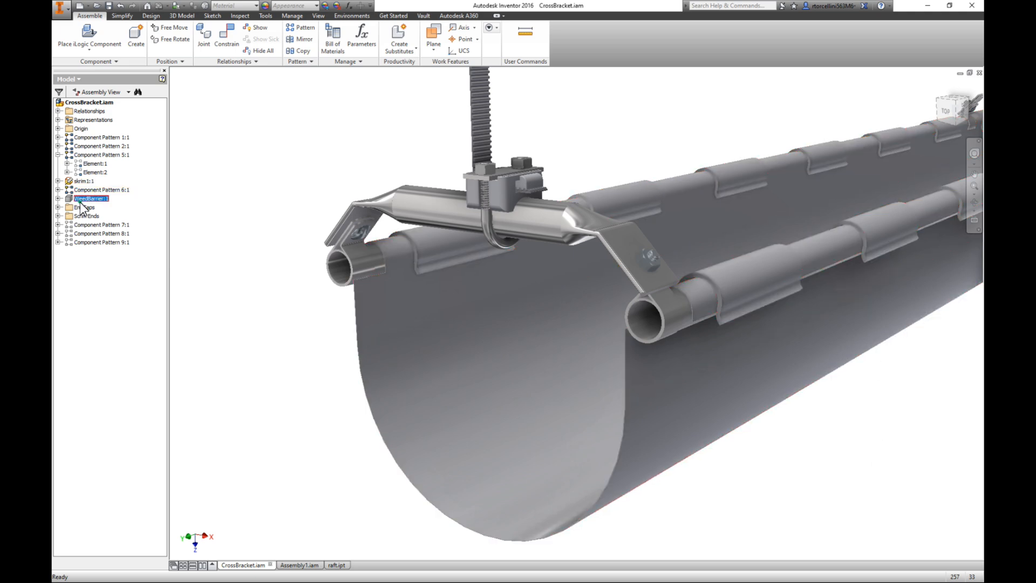
right_click(91, 198)
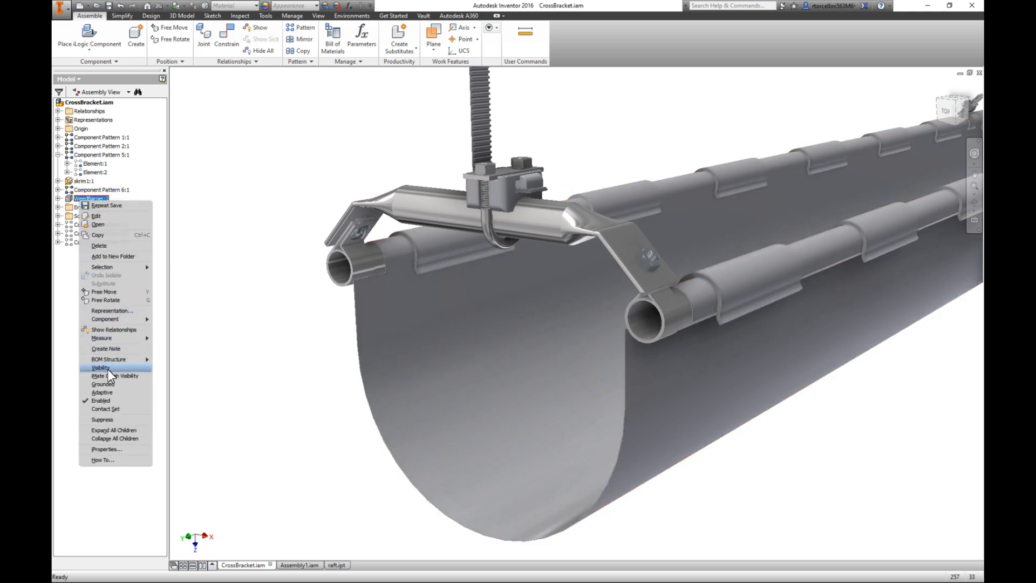
click(101, 367)
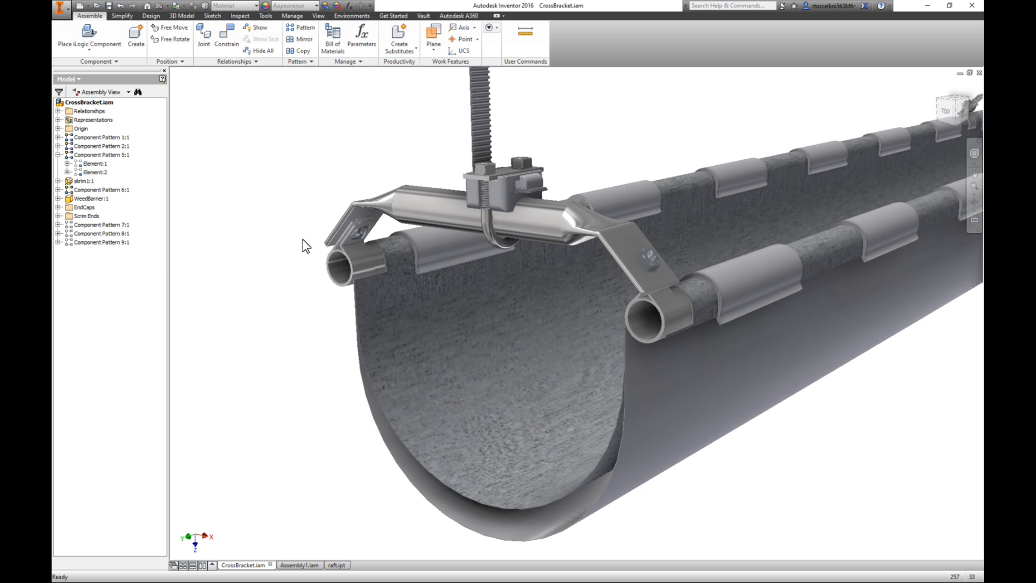
click(91, 199)
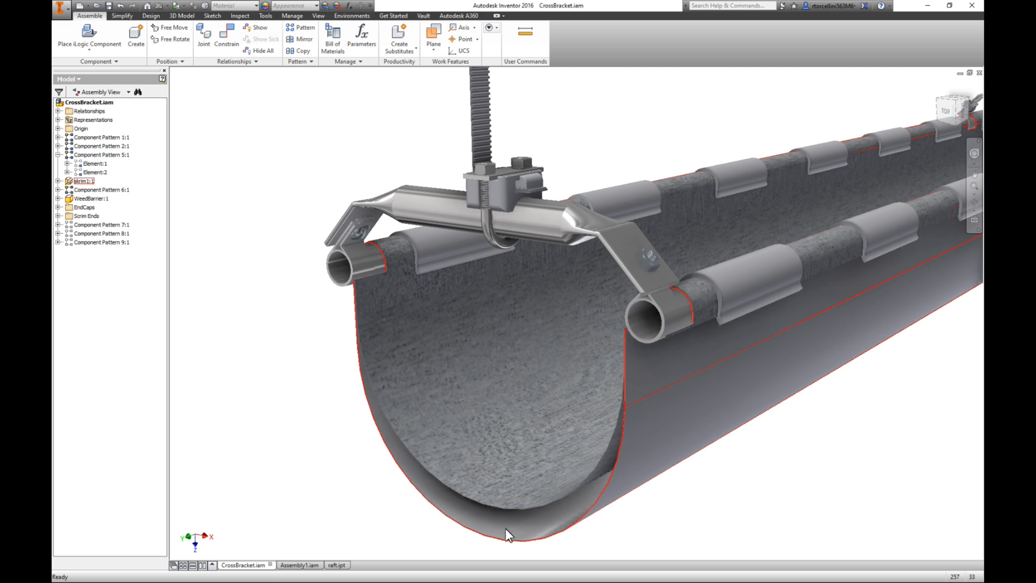
click(91, 199)
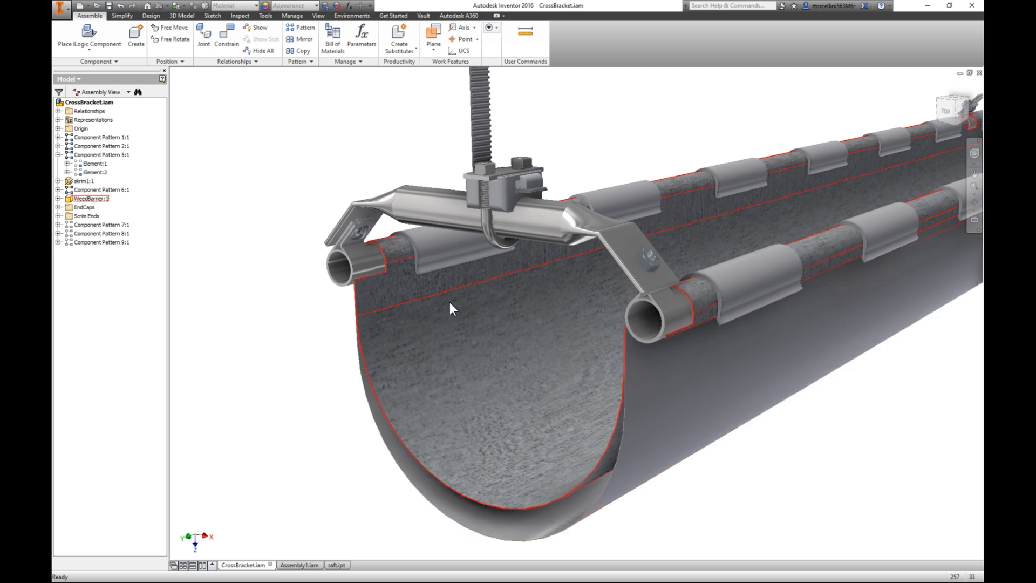
mouse_move(545, 432)
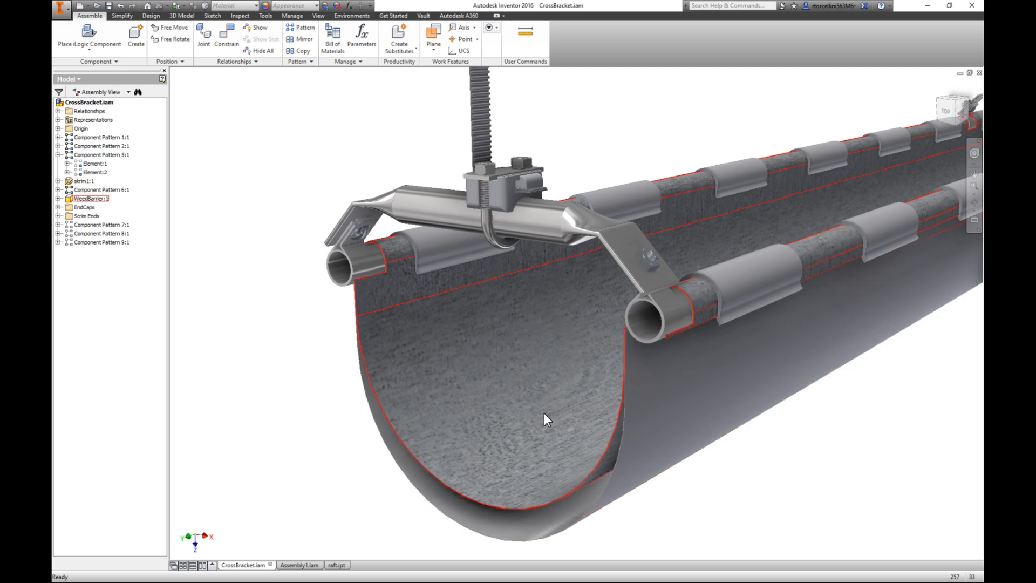
mouse_move(490, 469)
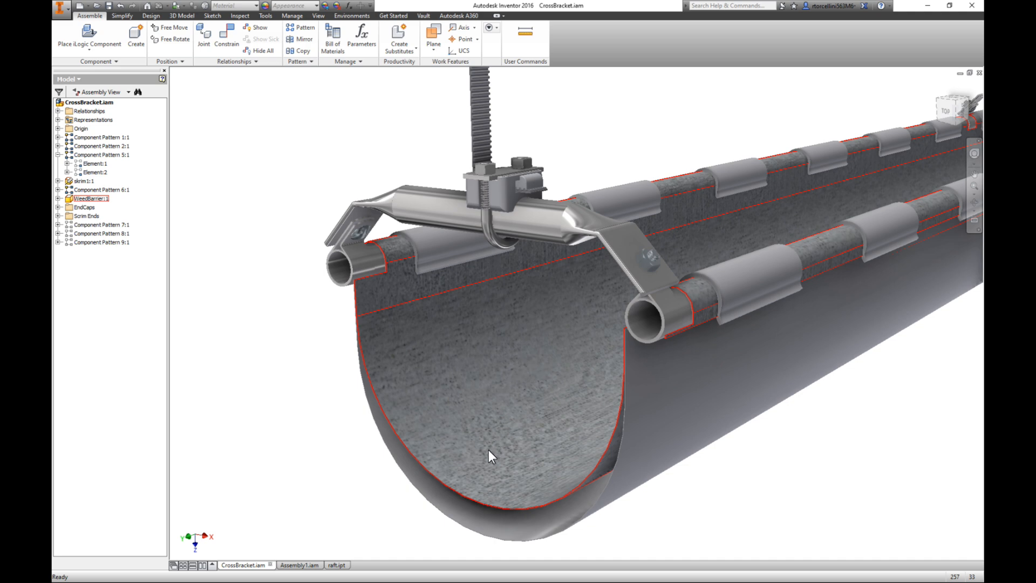
click(76, 181)
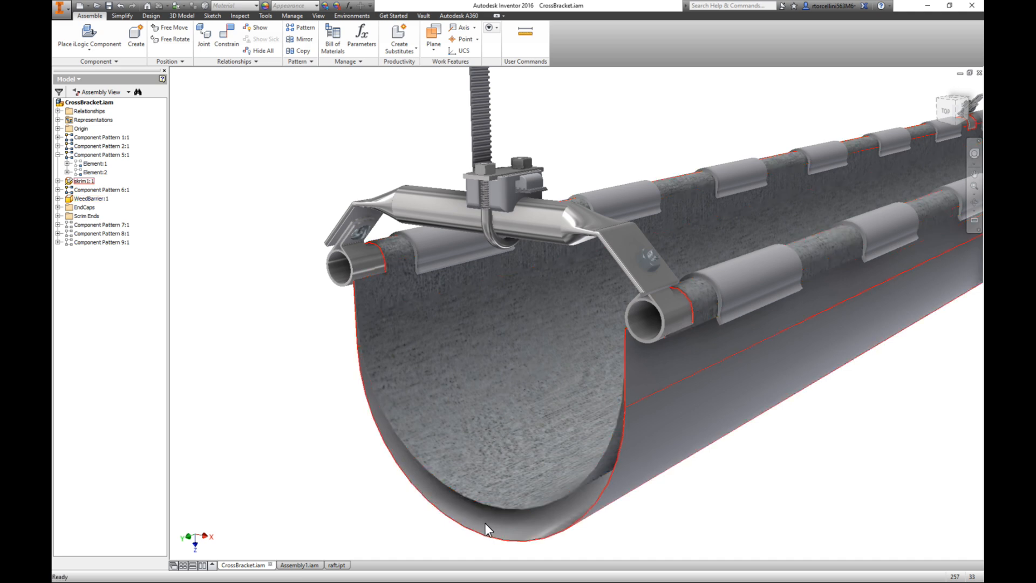
mouse_move(529, 542)
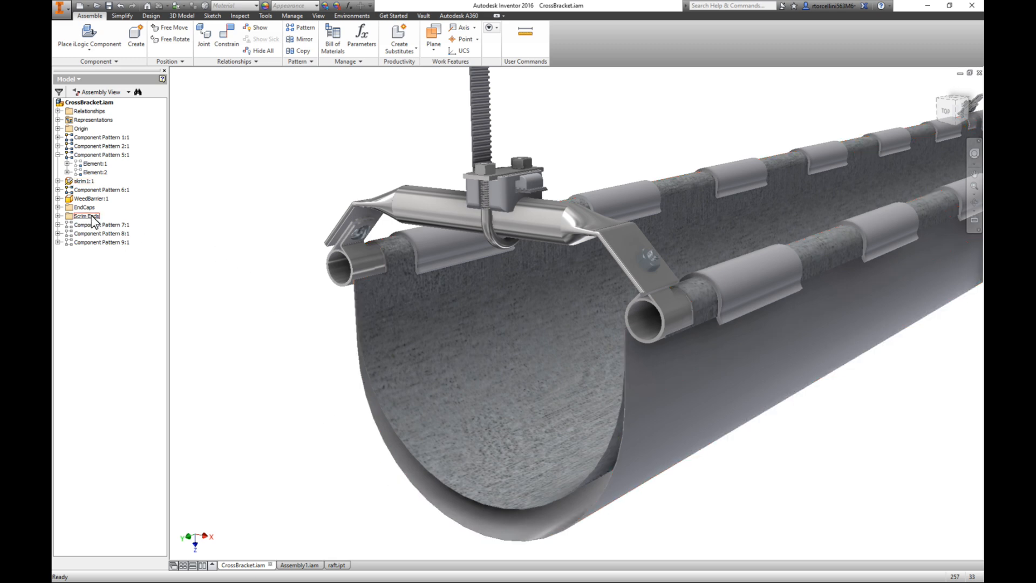
Highlight the Scrim Ends capping the rim tubes and orbit to view the trough end from lower down
click(84, 207)
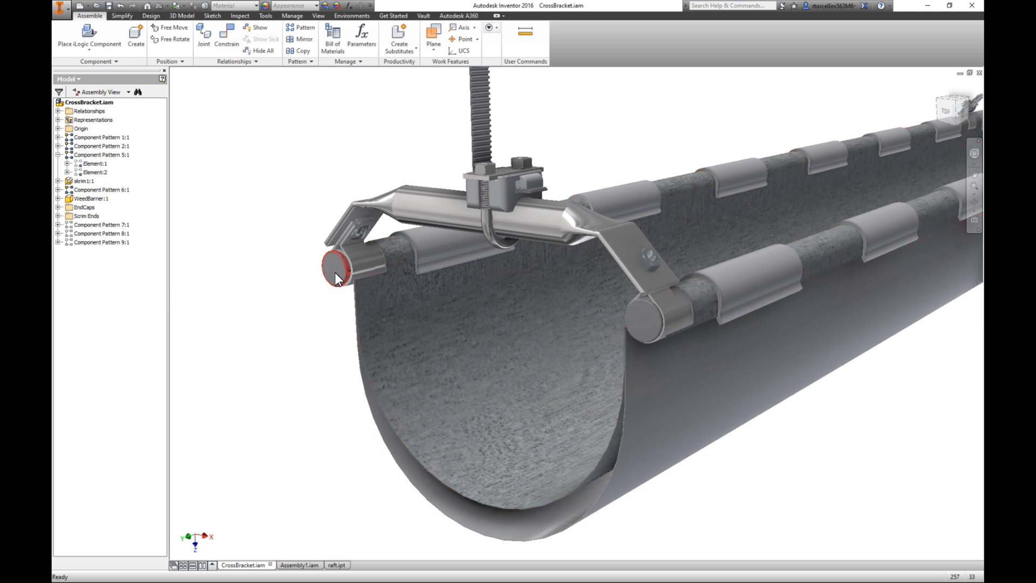
drag(337, 271, 269, 285)
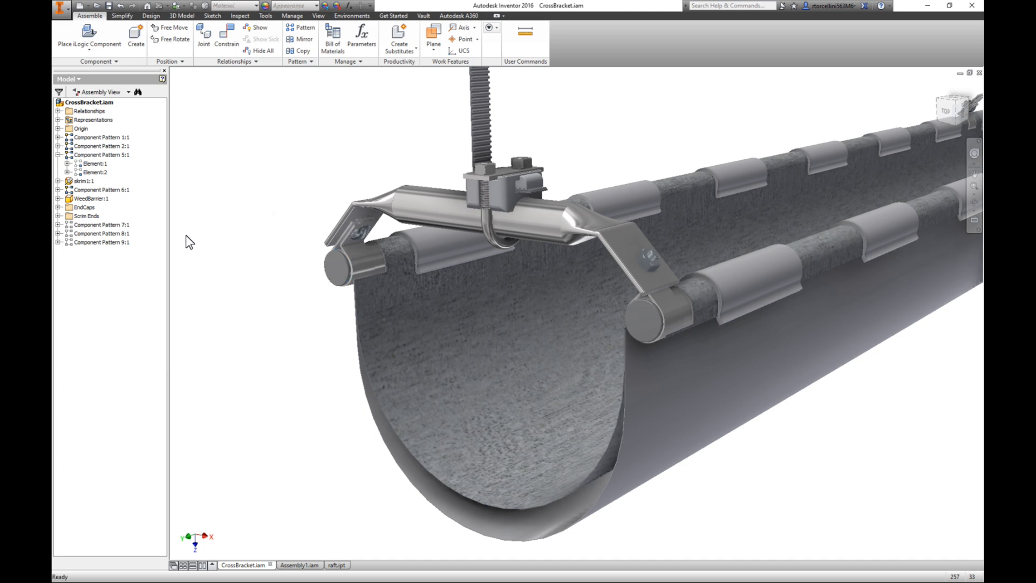
mouse_move(379, 397)
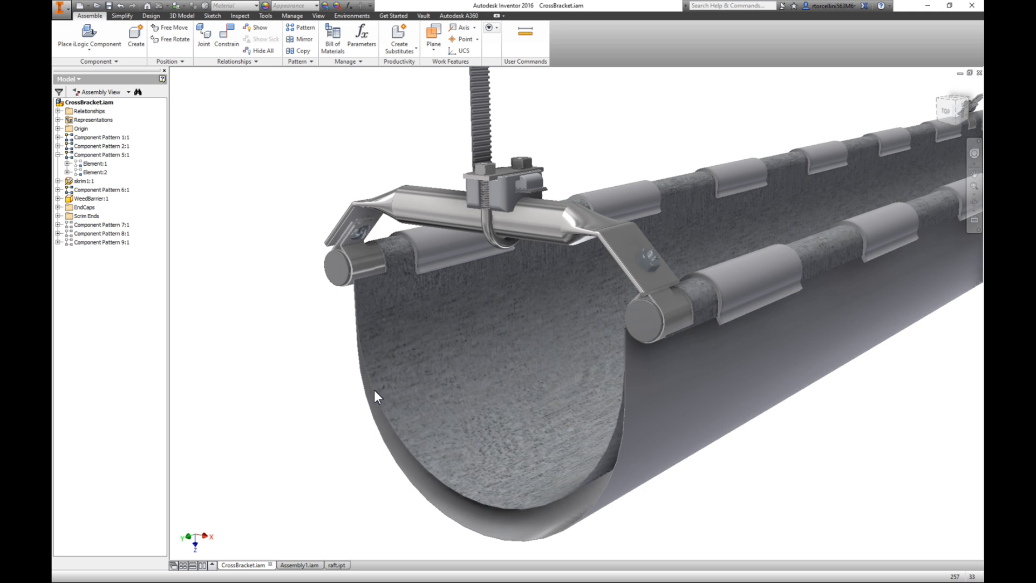
drag(377, 396, 439, 380)
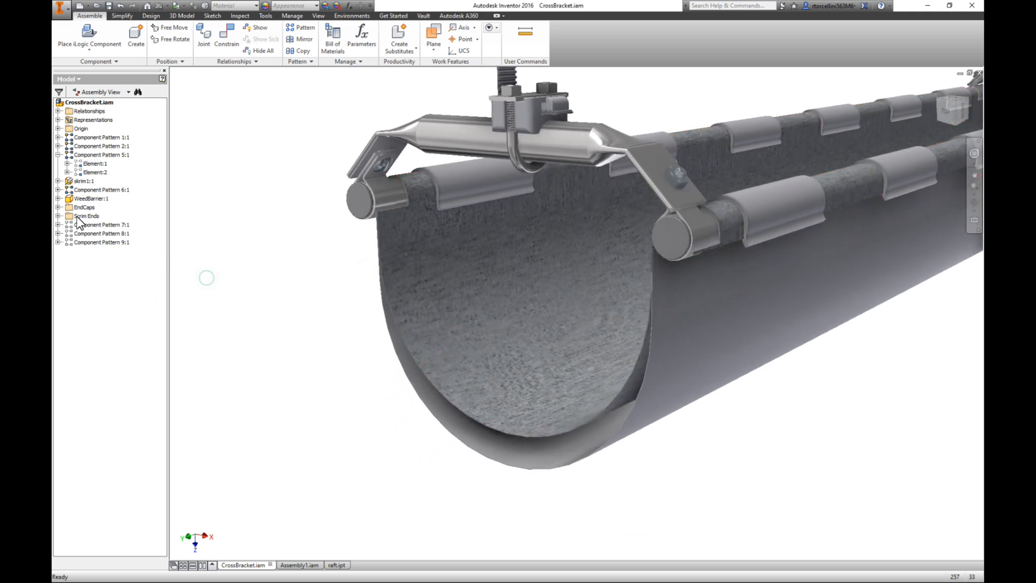
Turn on the EndCaps folder so the trough's open end is sealed, viewing the whole suspended trough
click(88, 215)
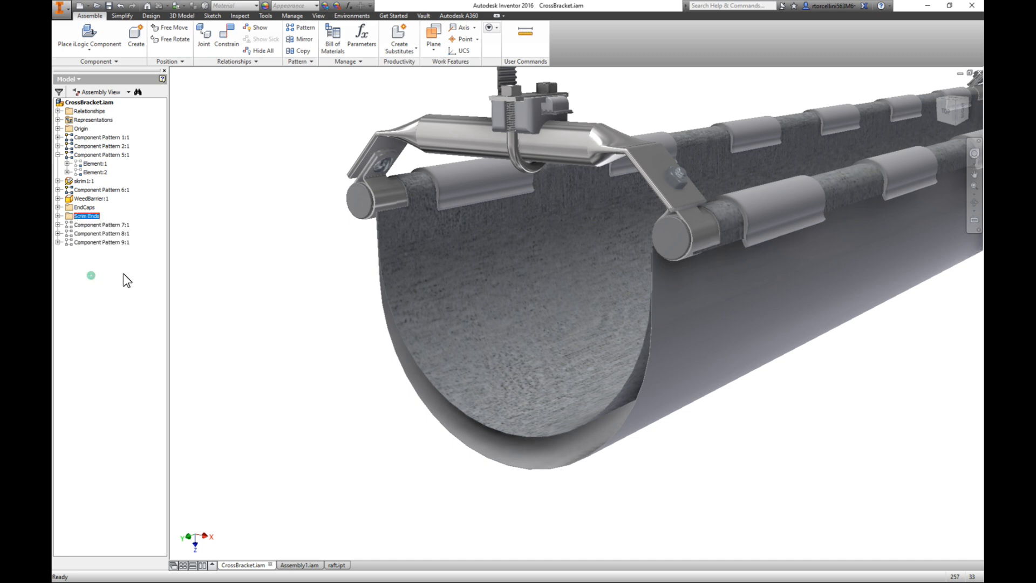
click(91, 199)
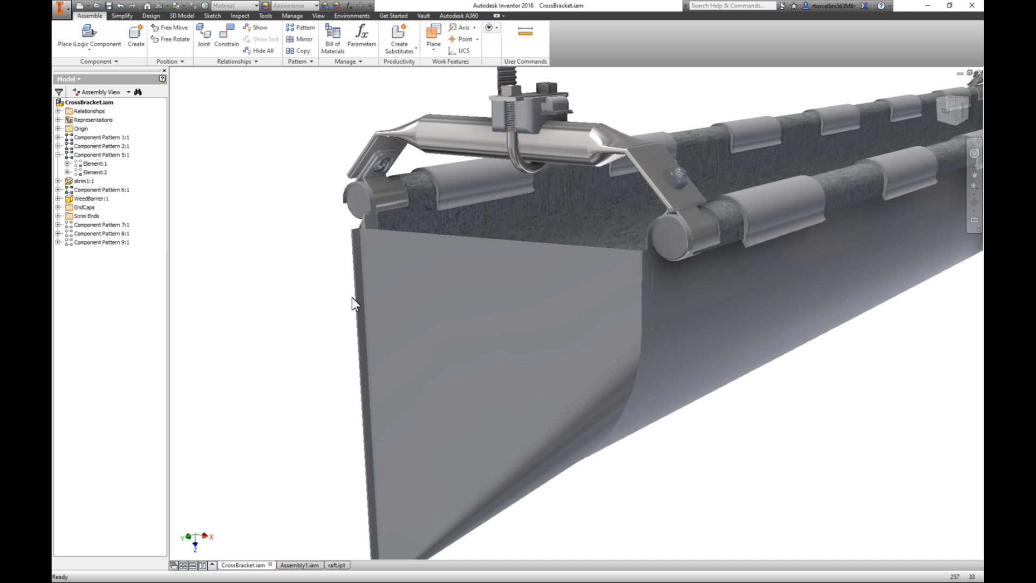
mouse_move(689, 514)
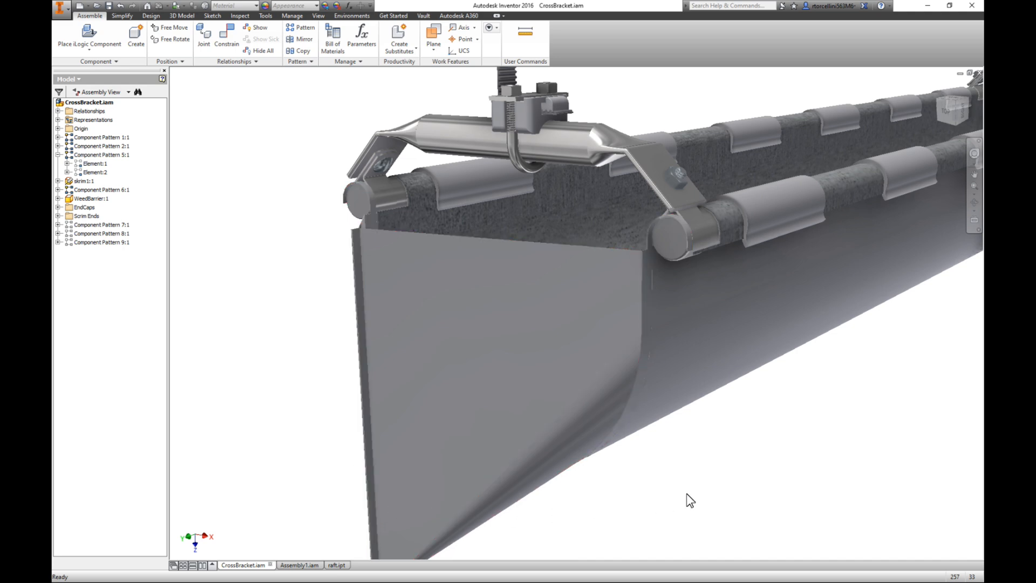
drag(691, 499, 496, 384)
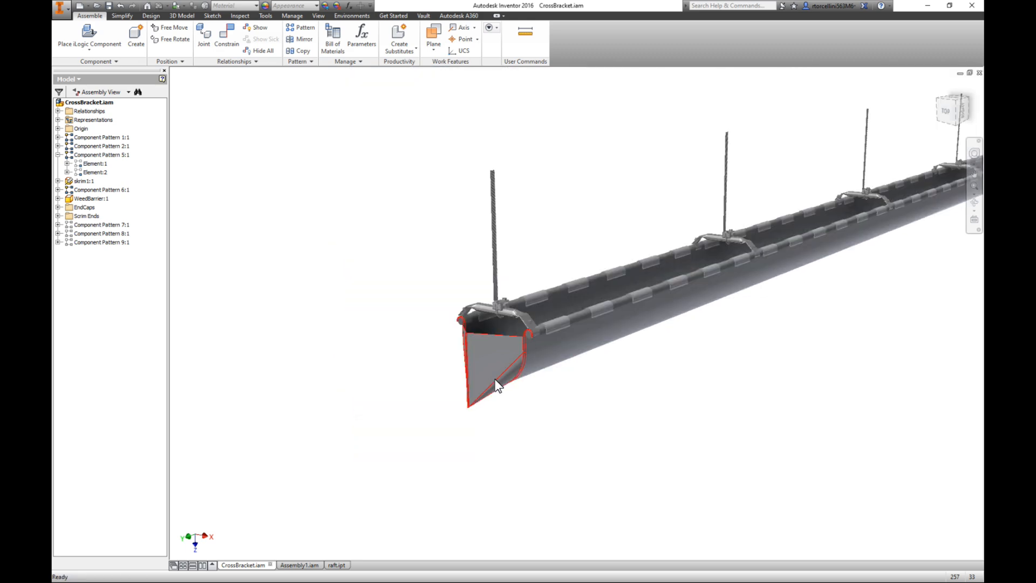
drag(495, 386, 555, 399)
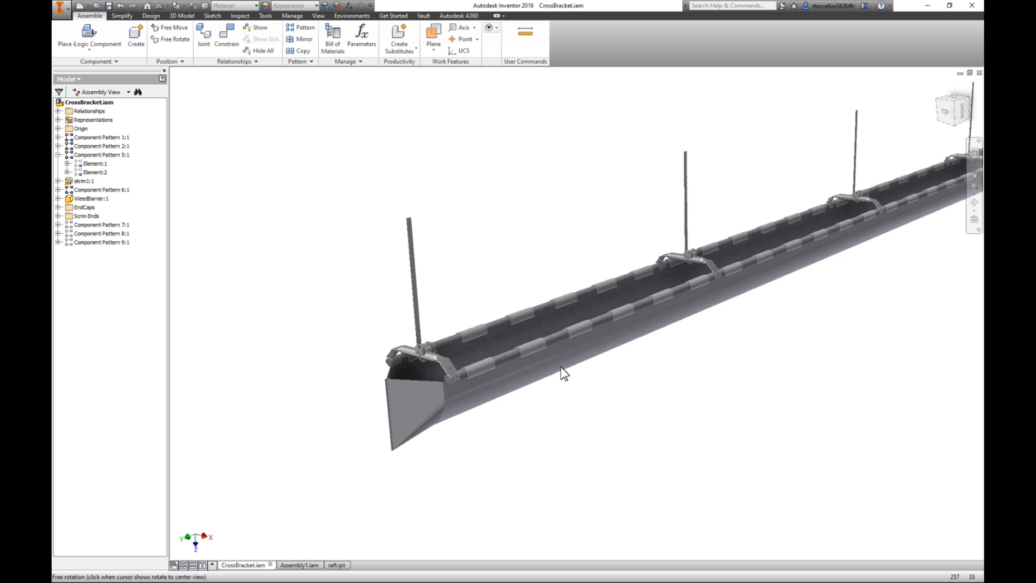
Turn off EndCaps visibility, then highlight the WeedBarrier liner and Component Pattern 7:1 in the browser
click(86, 215)
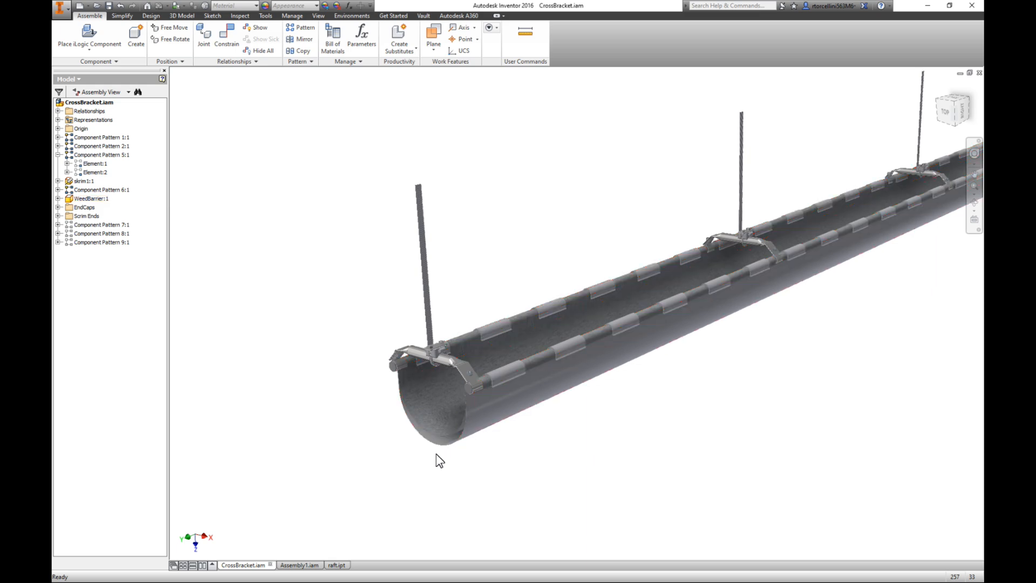
click(75, 181)
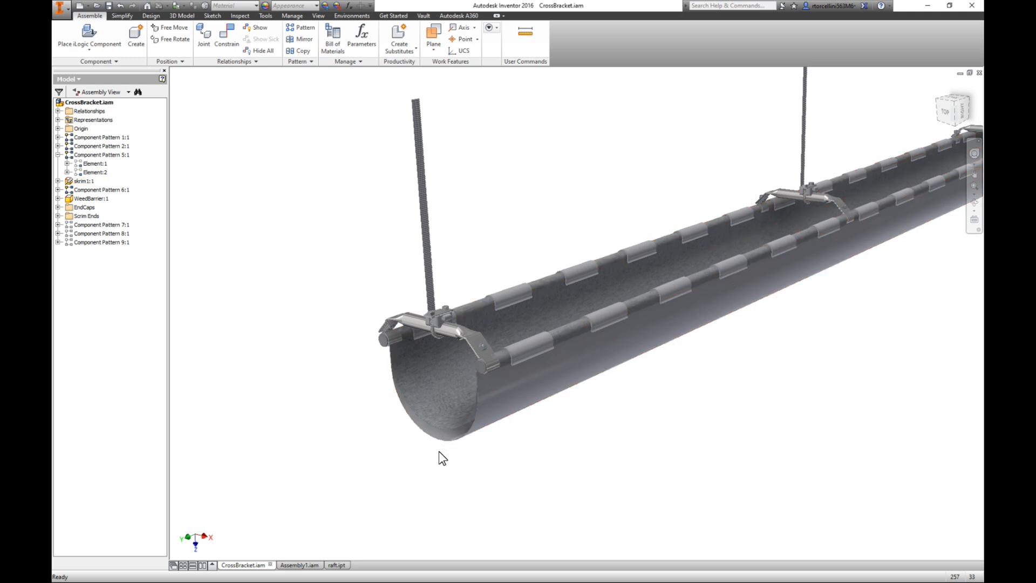
click(92, 199)
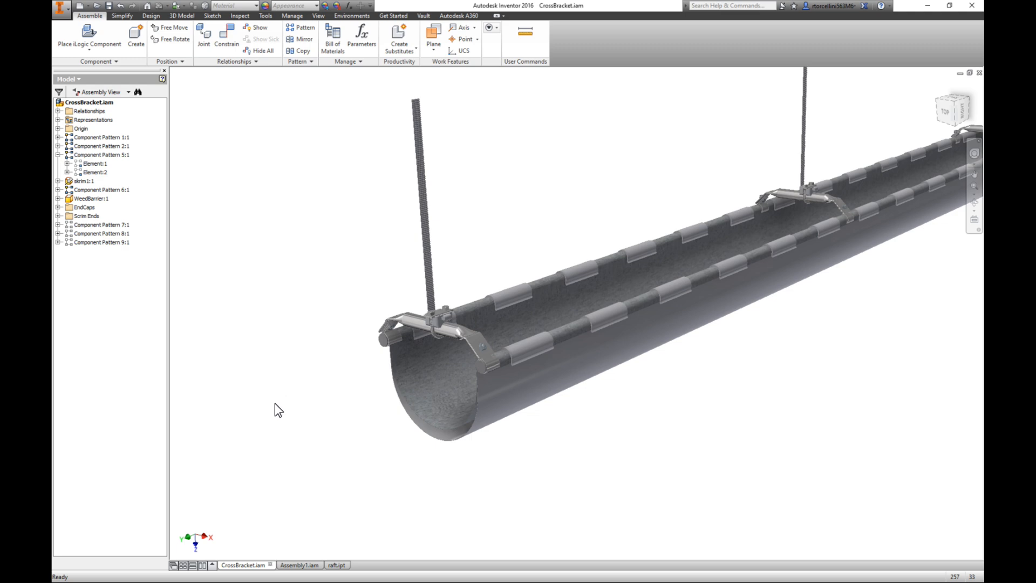
mouse_move(397, 420)
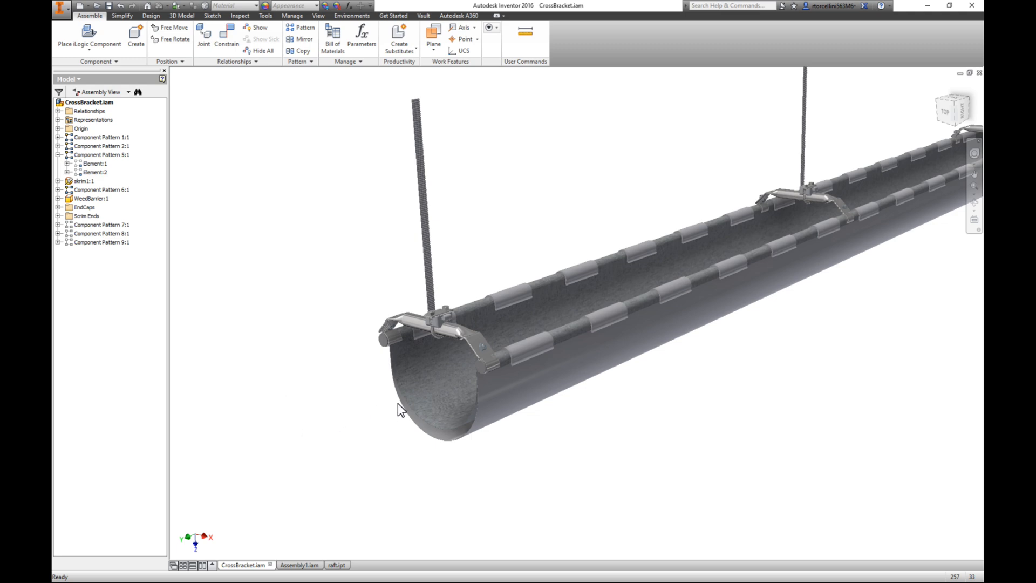
click(90, 199)
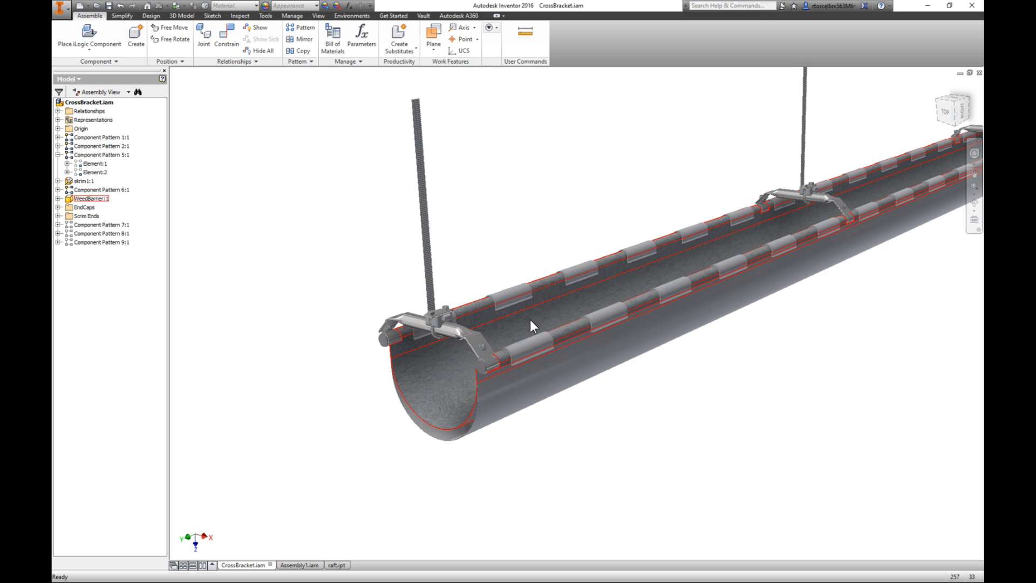
mouse_move(615, 318)
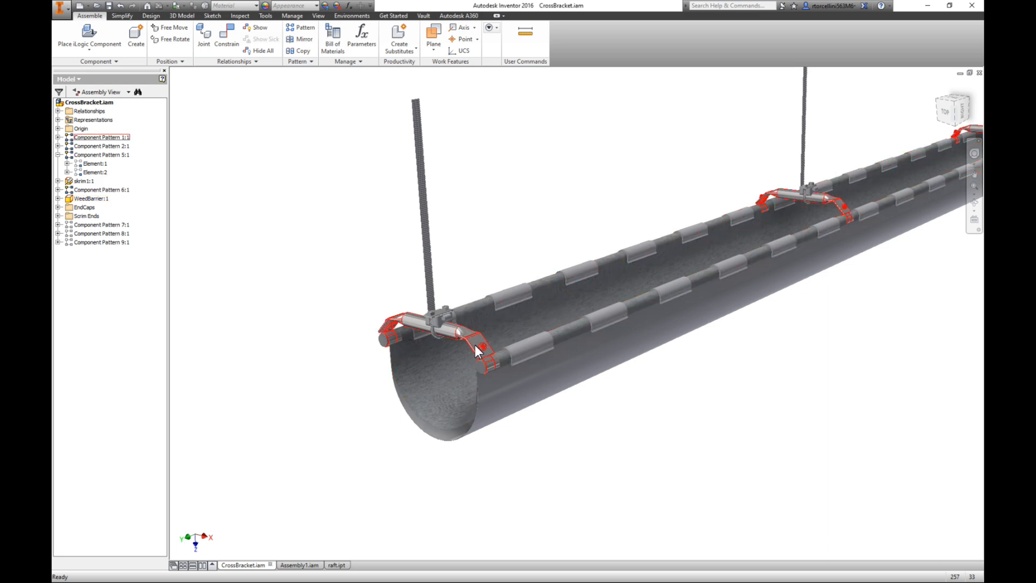
click(91, 199)
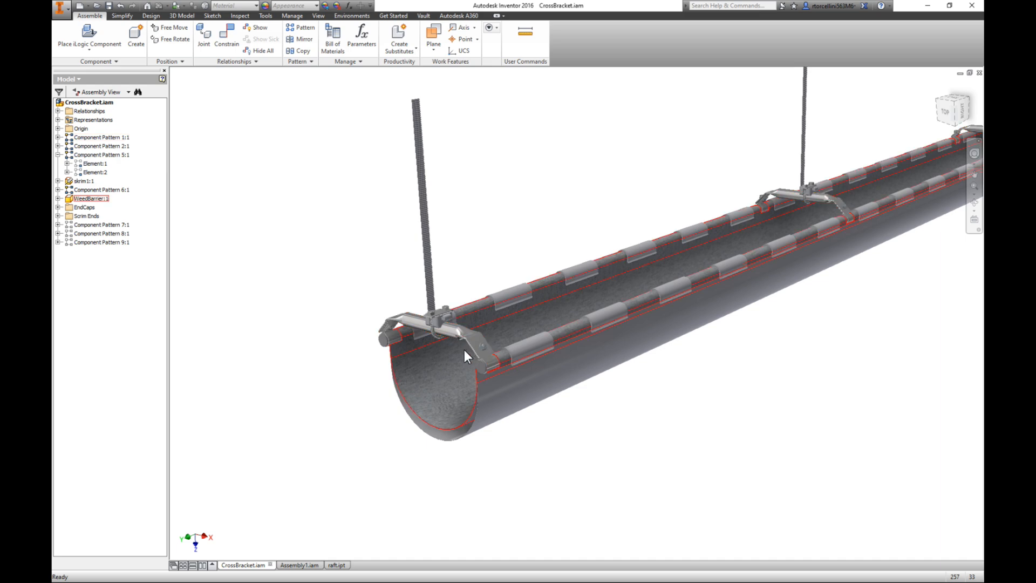
click(100, 225)
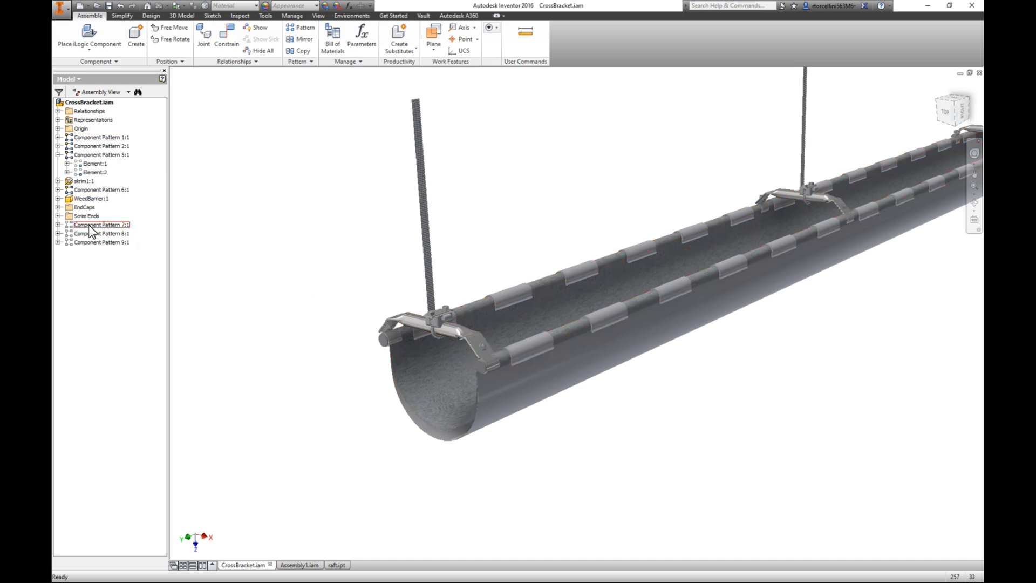
Make Component Pattern 7:1 raft boards visible, then return via the raft part to the CrossBracket.iam assembly
right_click(99, 225)
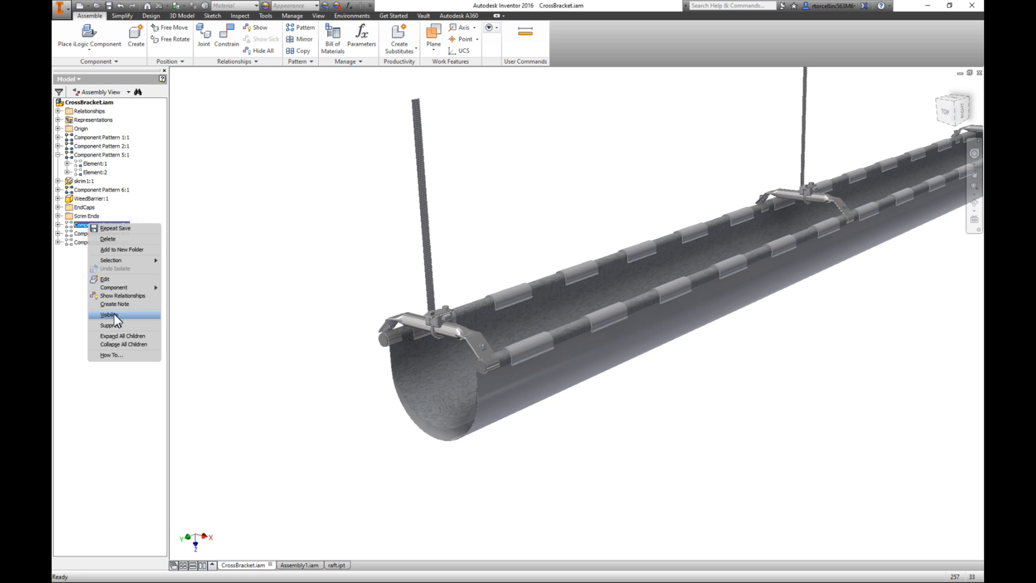
click(108, 315)
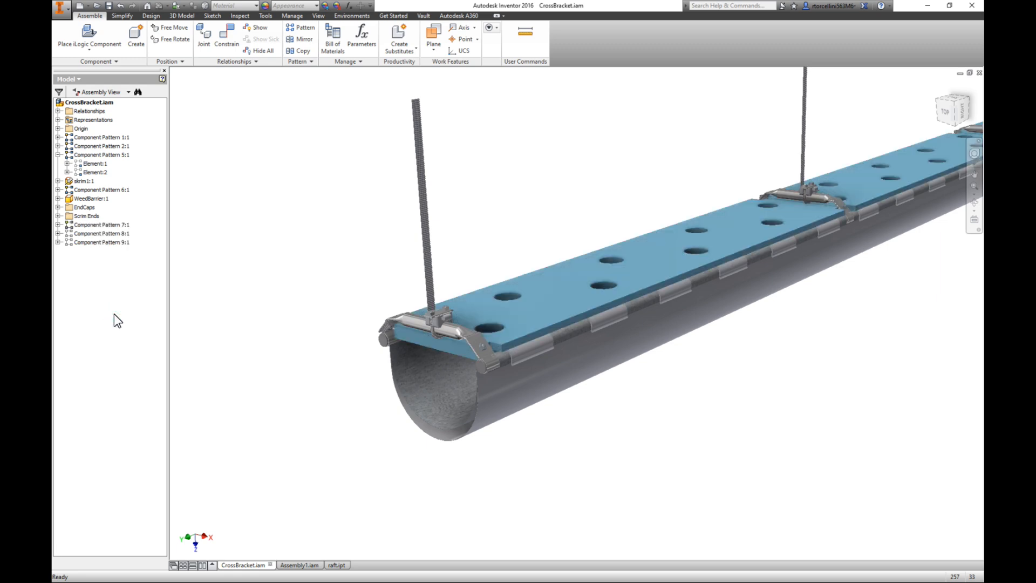
mouse_move(393, 310)
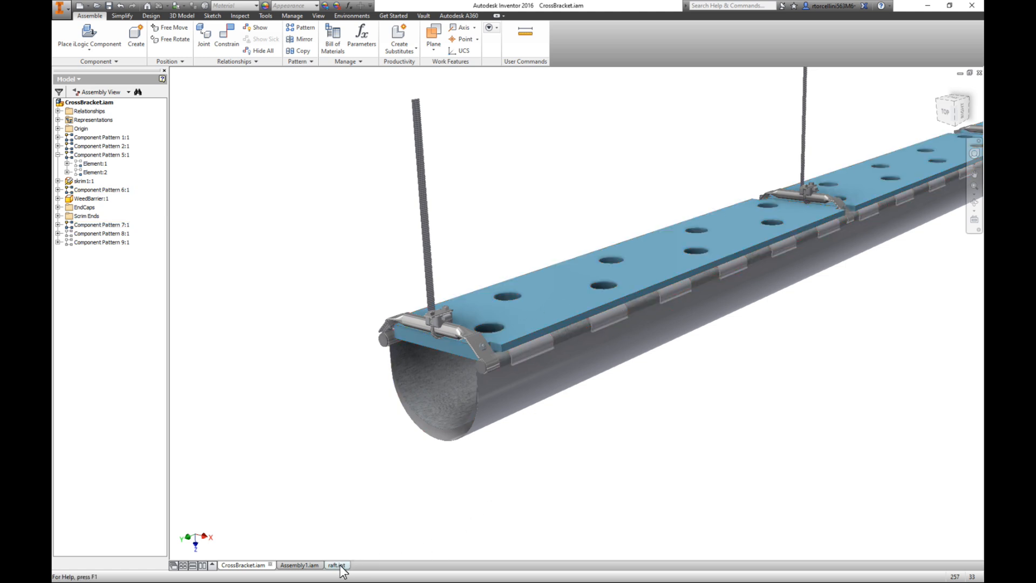
click(337, 565)
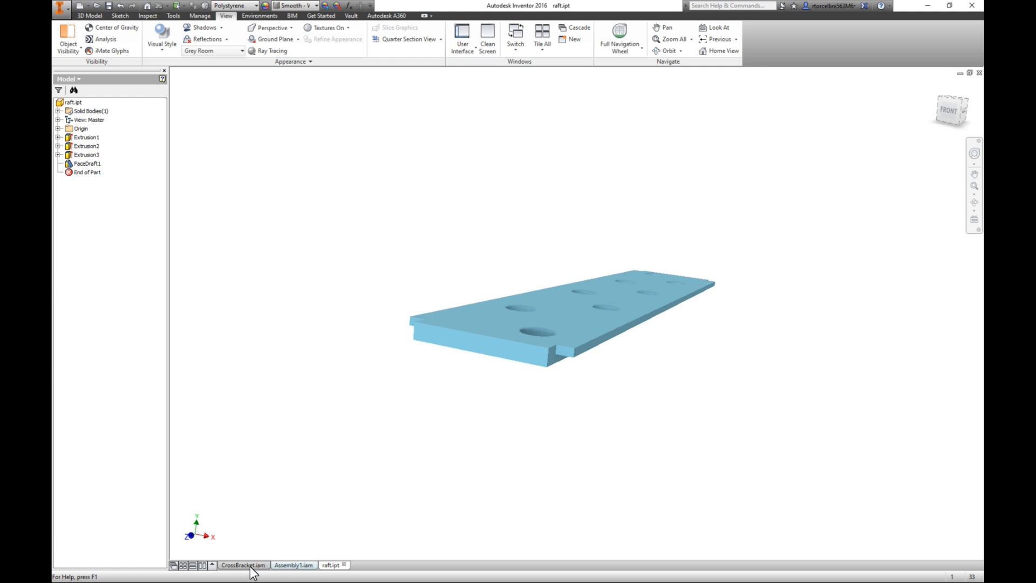
click(244, 566)
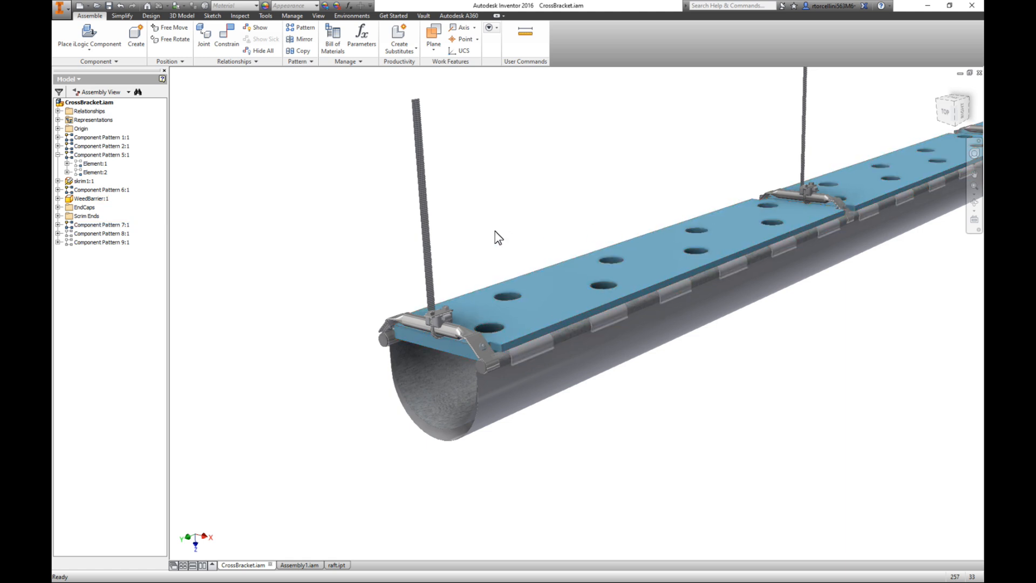
Select Component Pattern 7:1 and the raft board pattern, toggling visibility from the browser
click(100, 225)
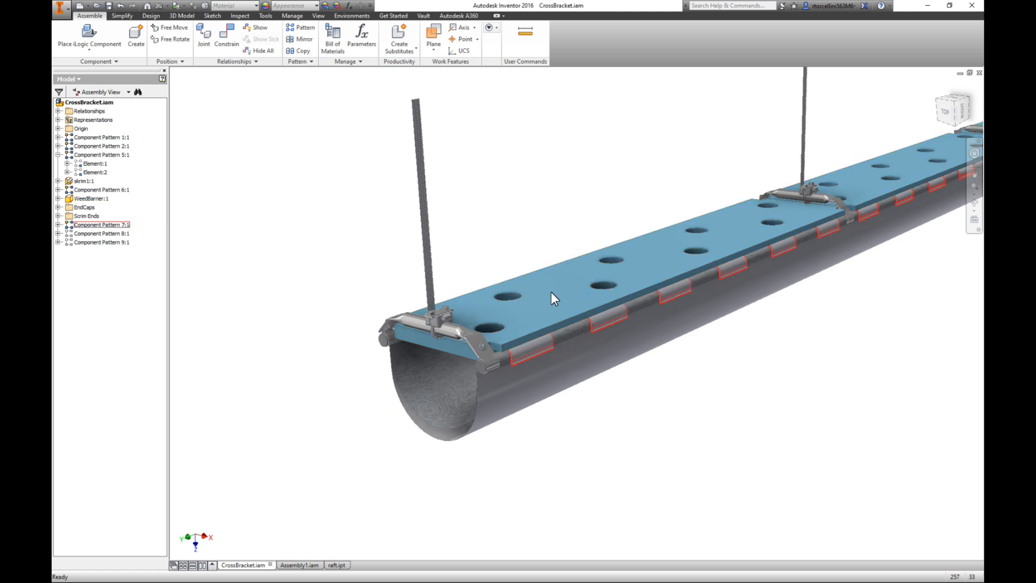
drag(553, 298, 625, 340)
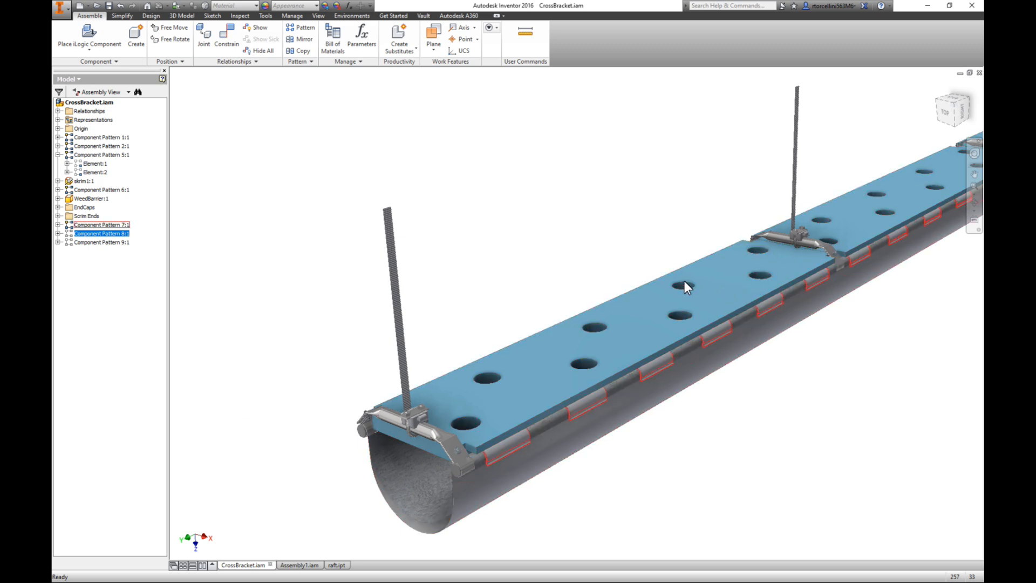
right_click(101, 233)
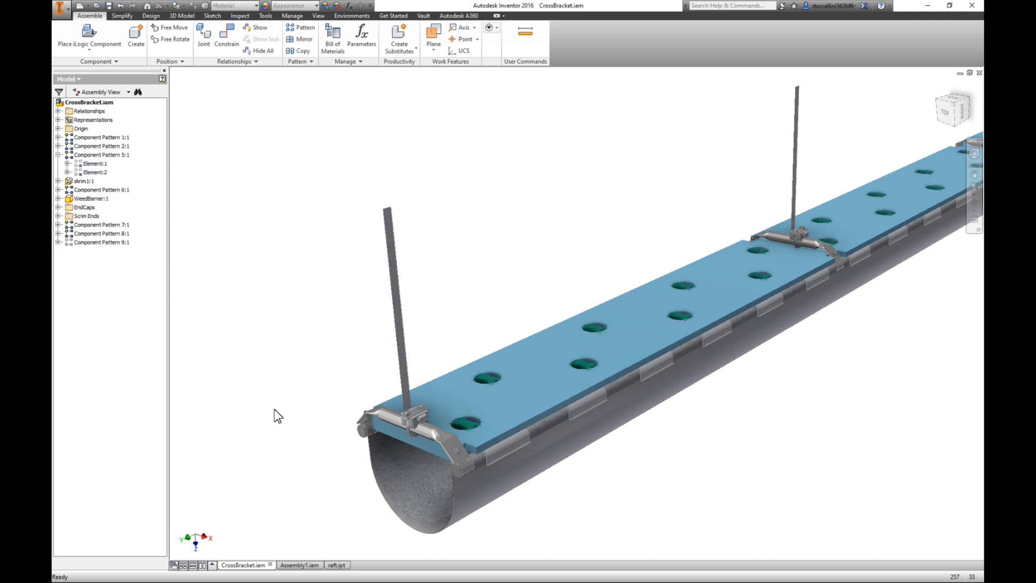
click(102, 233)
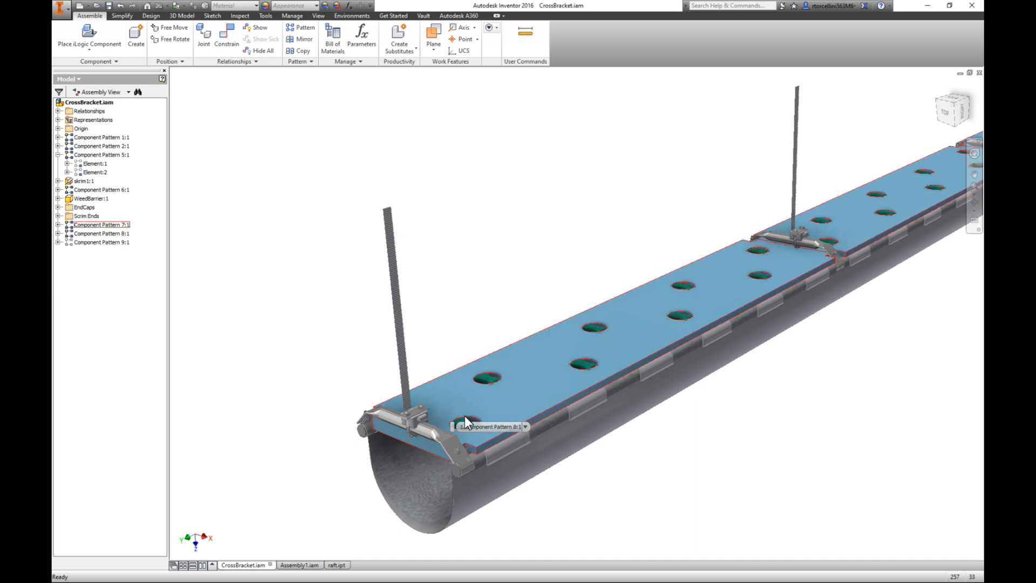
click(101, 233)
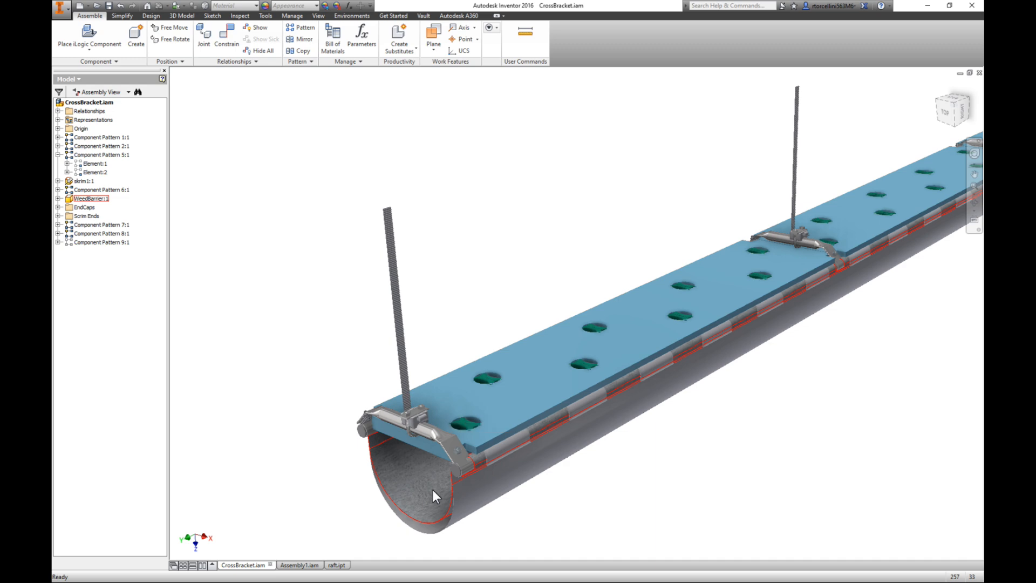
Inspect the weed barrier and a raft board by selecting them, then clear the selection
click(100, 146)
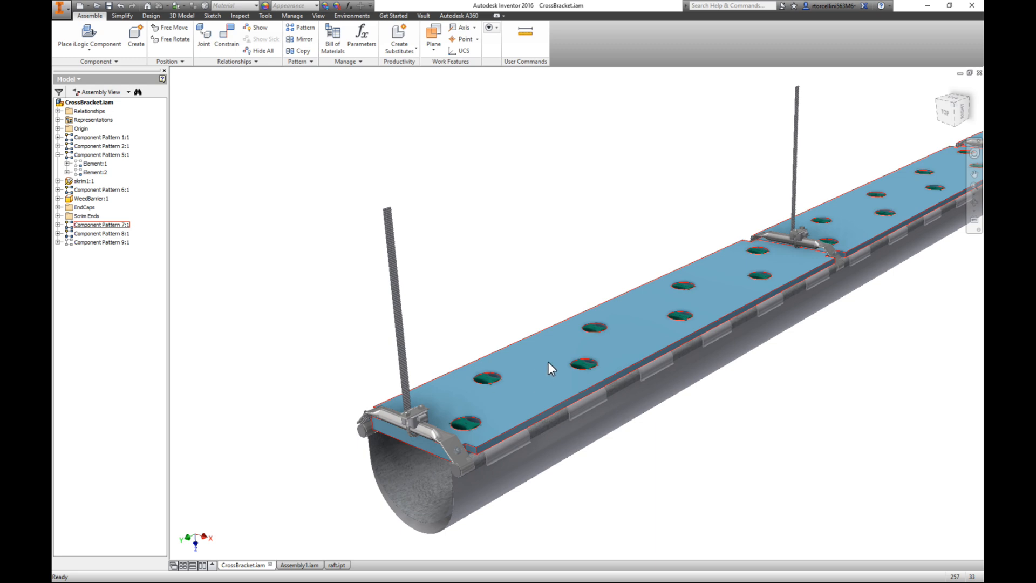
mouse_move(751, 272)
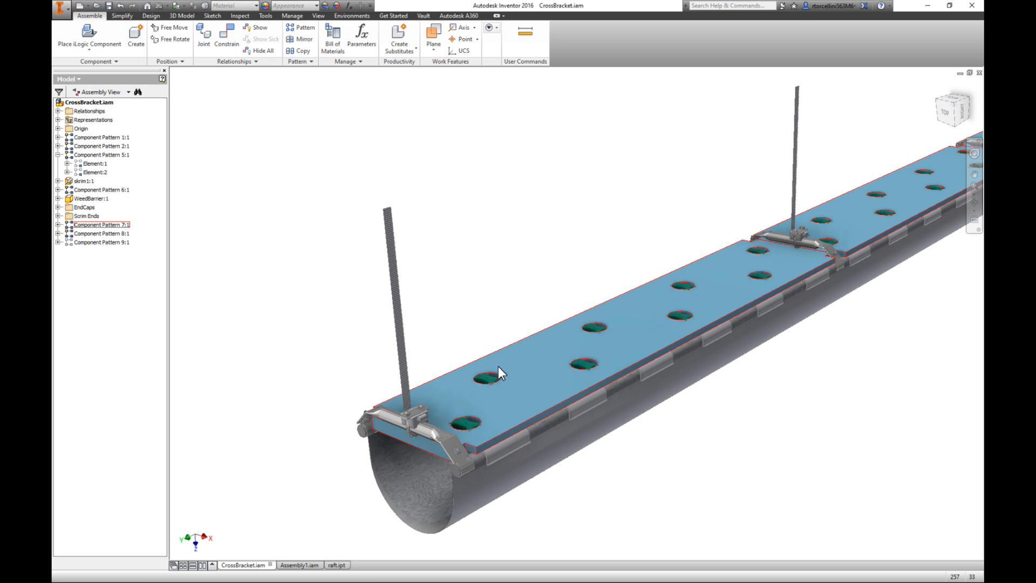
click(101, 233)
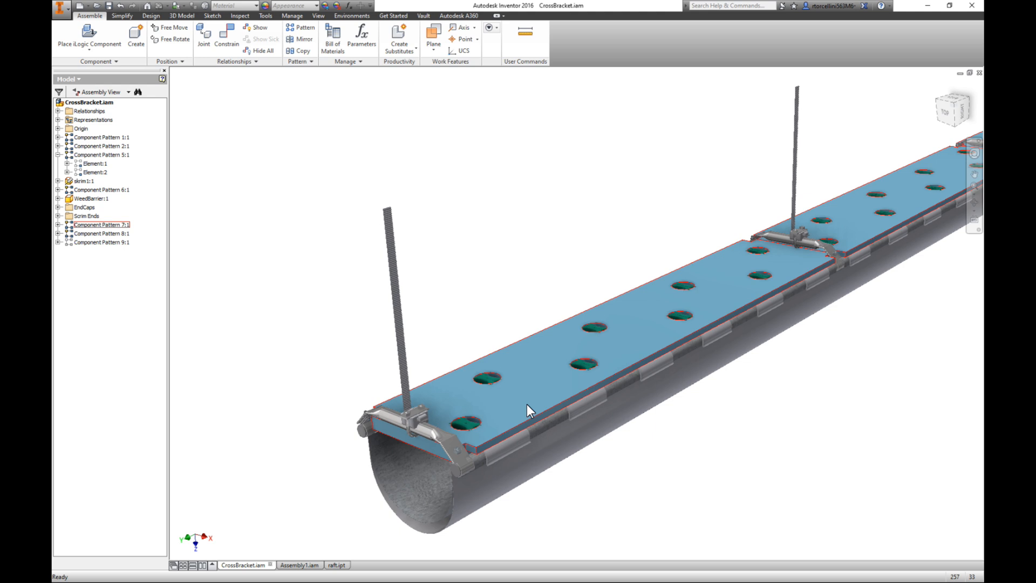
mouse_move(734, 276)
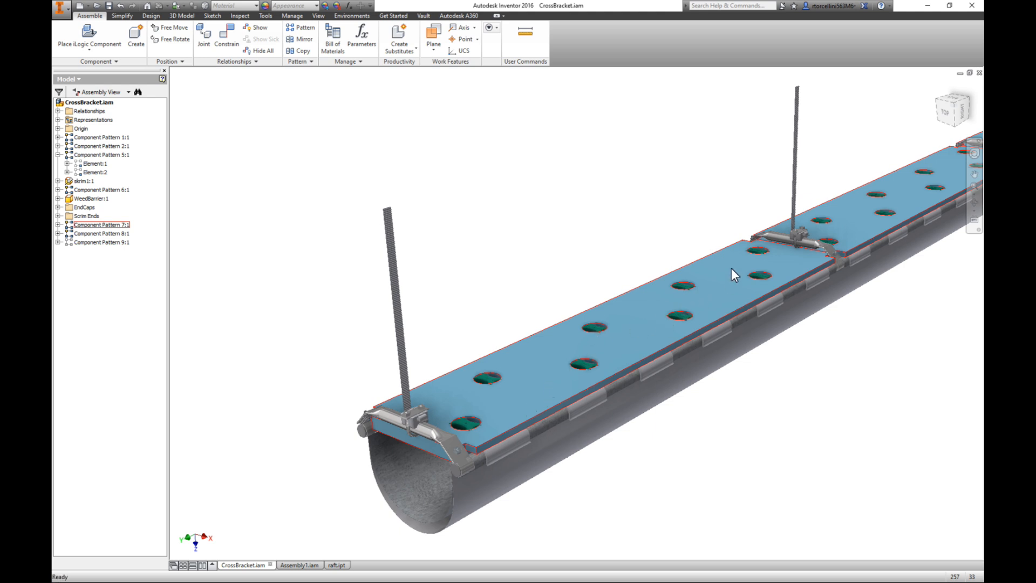
mouse_move(604, 385)
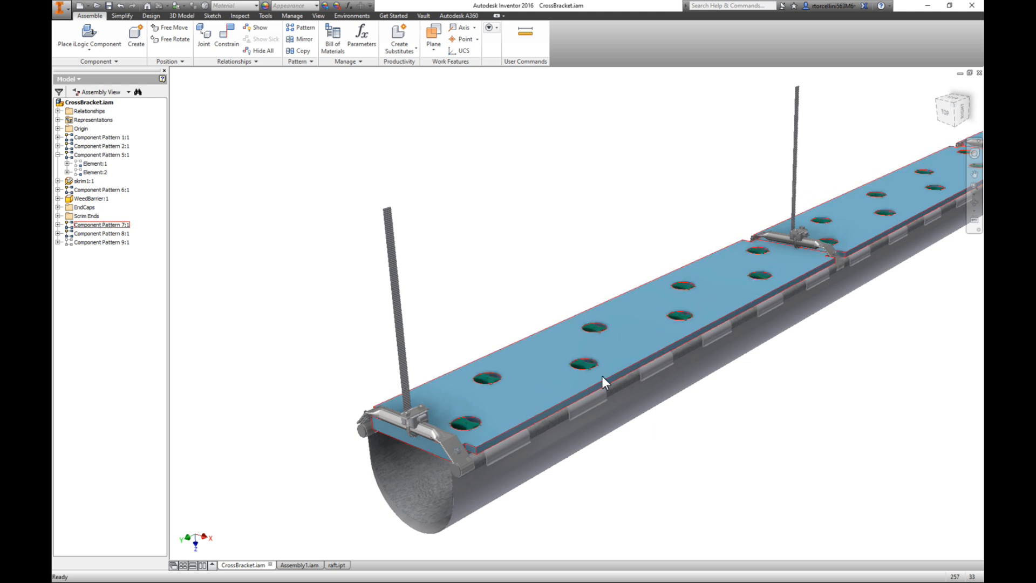
click(89, 199)
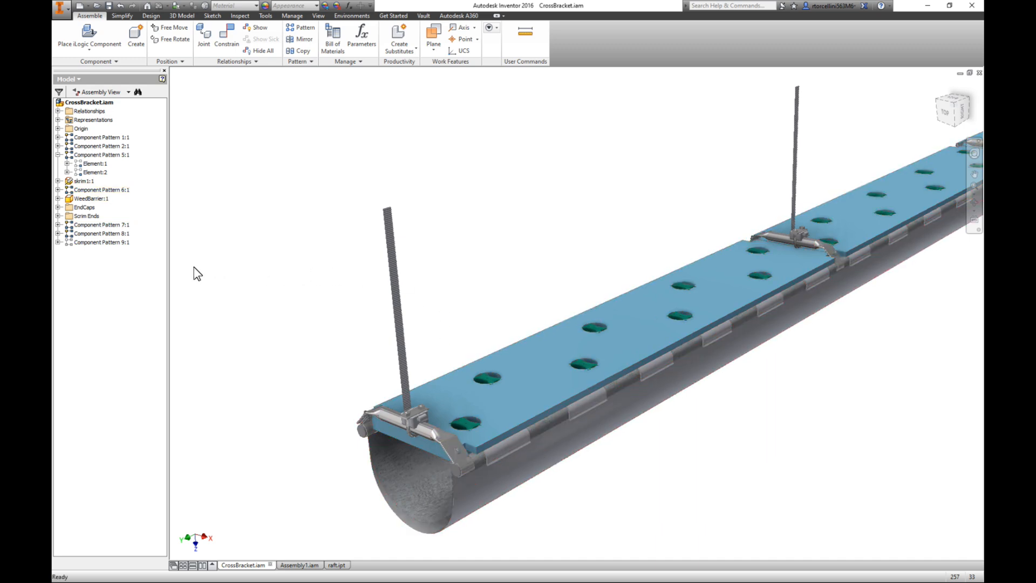
click(101, 241)
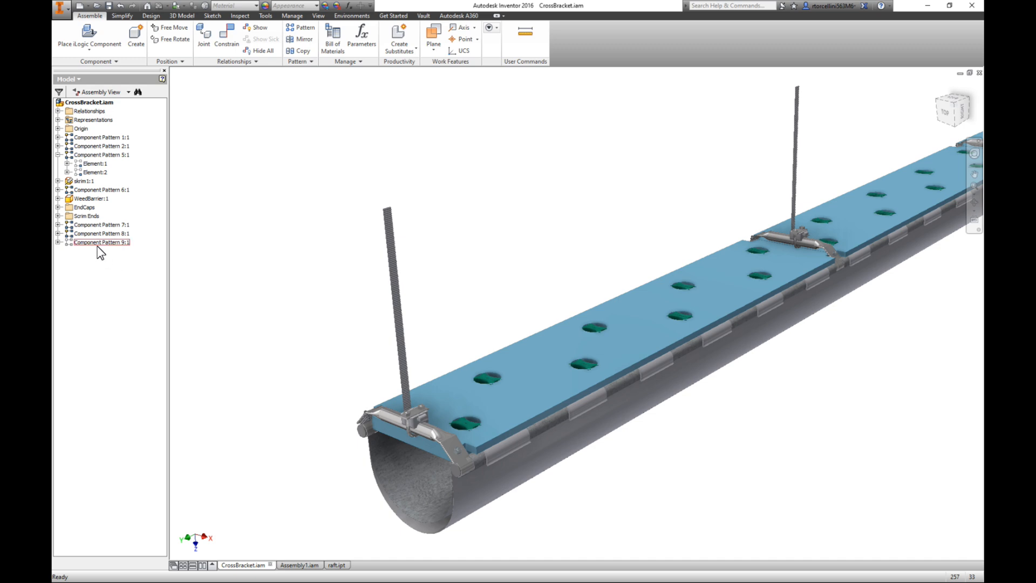
Make Component Pattern 9:1 plants visible along the trough, then switch to the Assembly1.iam greenhouse hoop-frame assembly
right_click(99, 242)
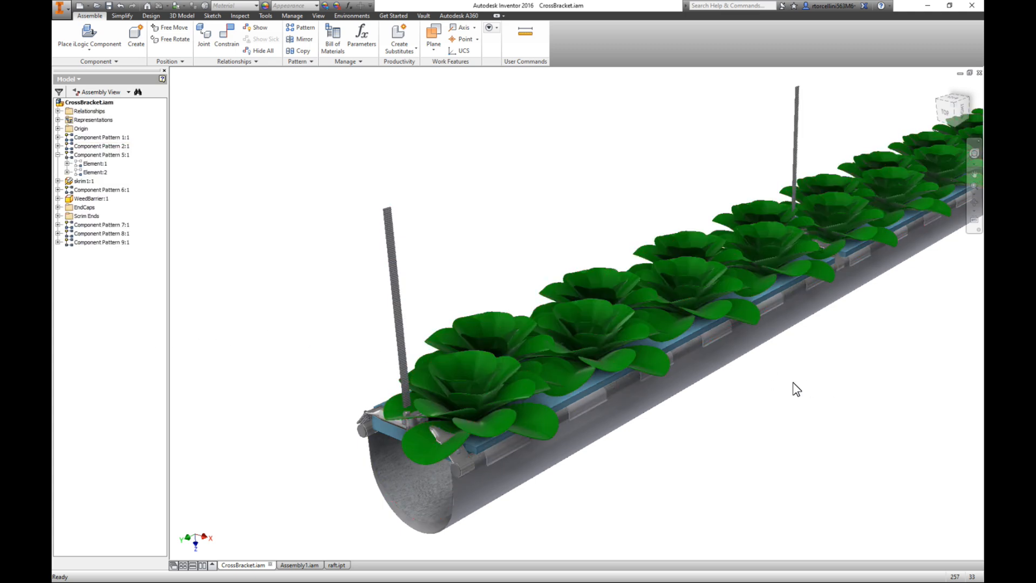
drag(797, 390, 626, 376)
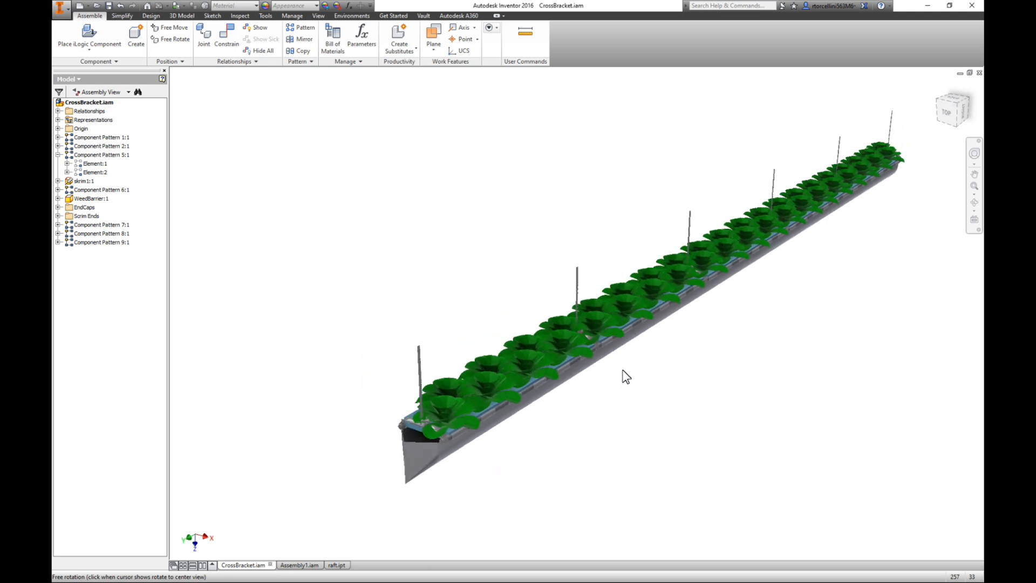
drag(626, 377, 588, 357)
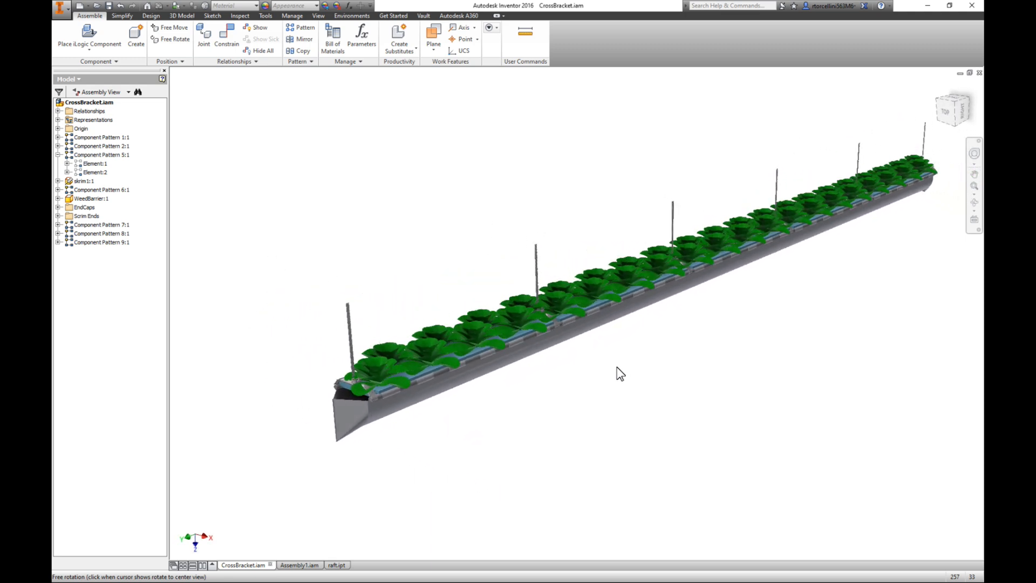
click(298, 563)
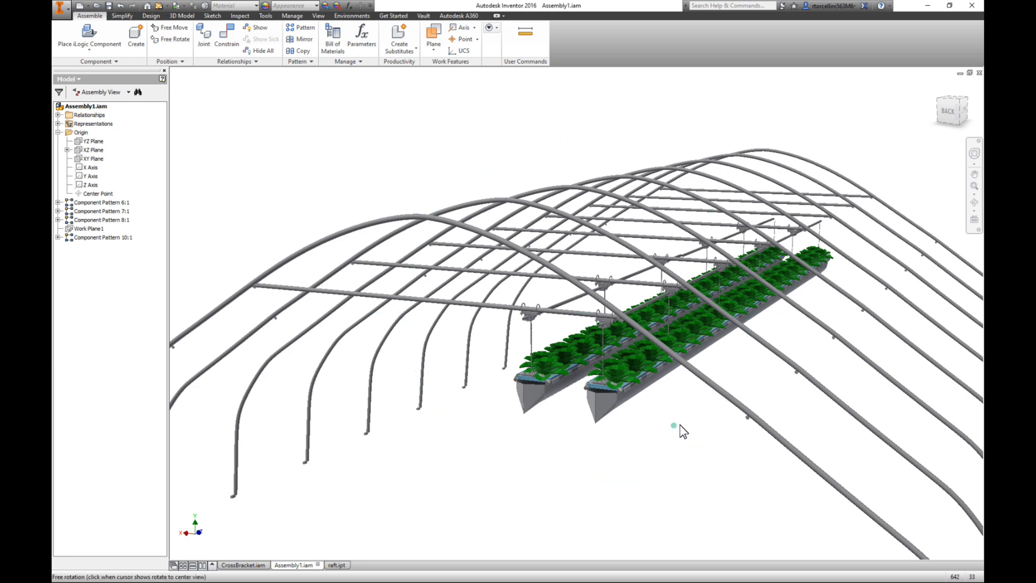
drag(682, 430, 664, 425)
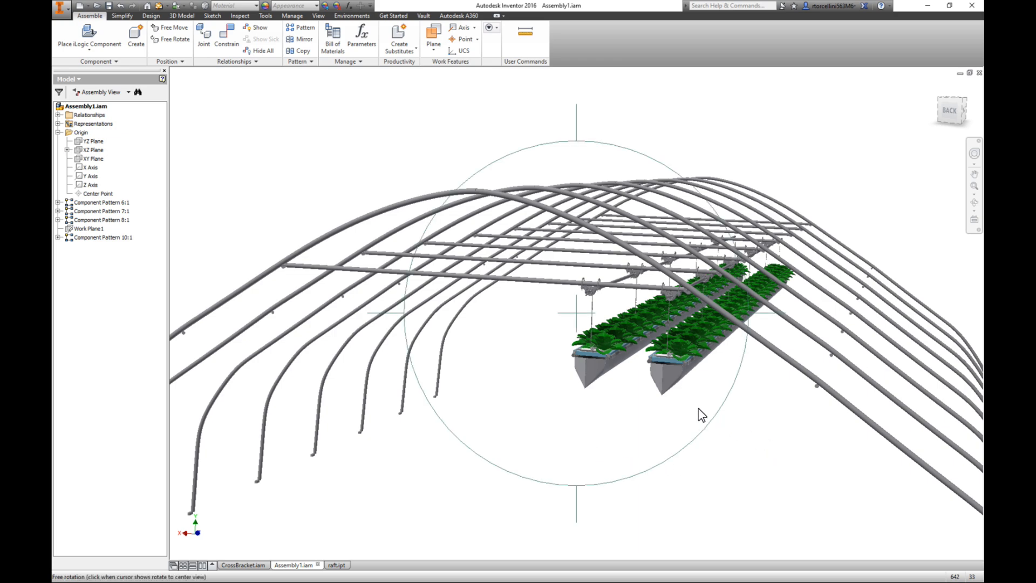
drag(700, 415, 623, 423)
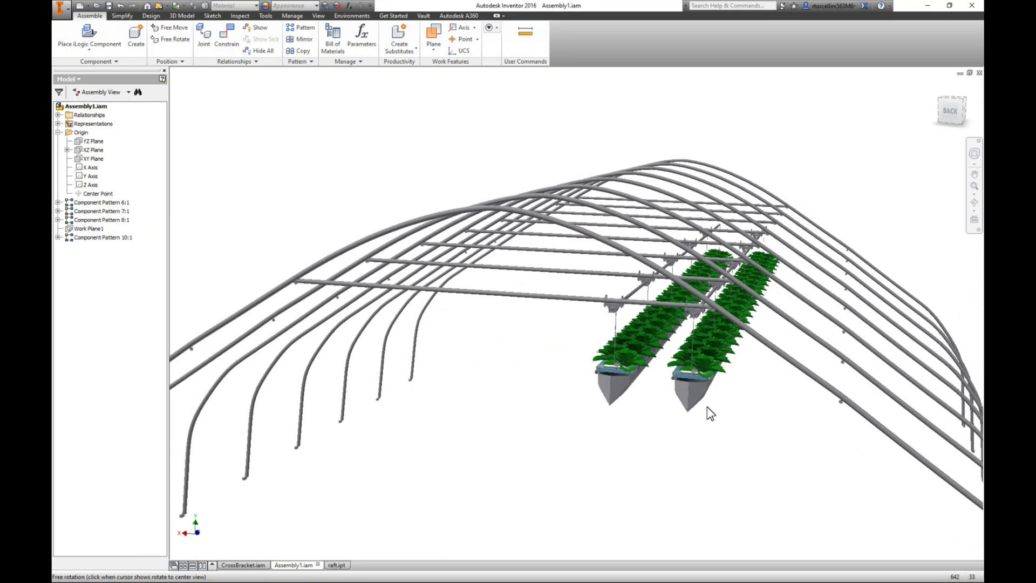
mouse_move(461, 313)
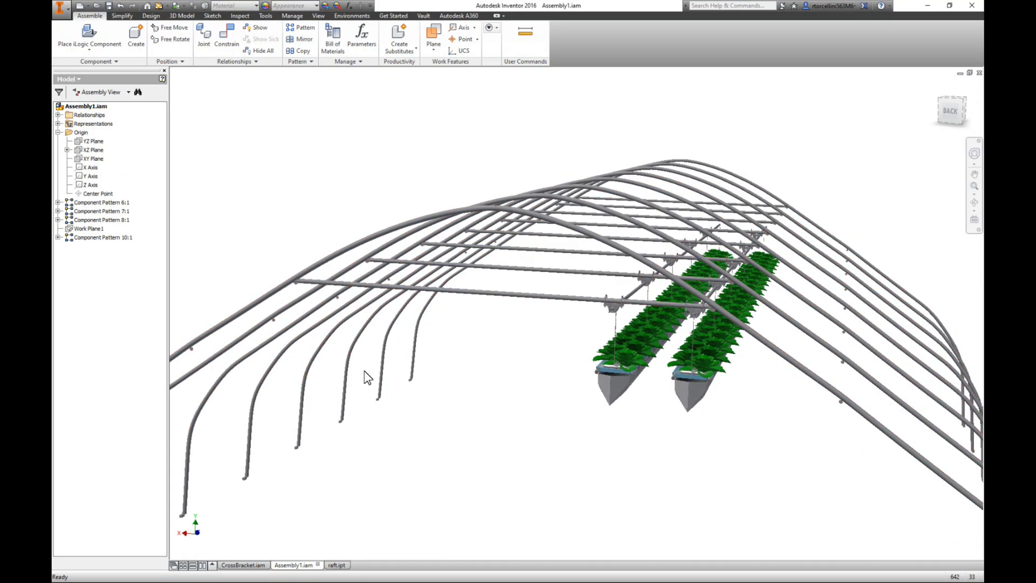
mouse_move(689, 488)
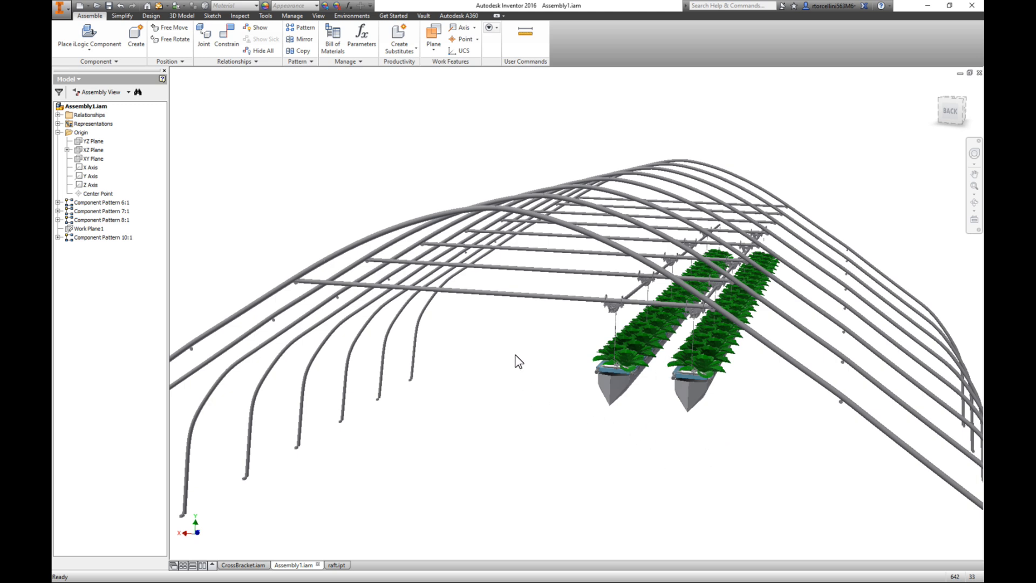
mouse_move(605, 434)
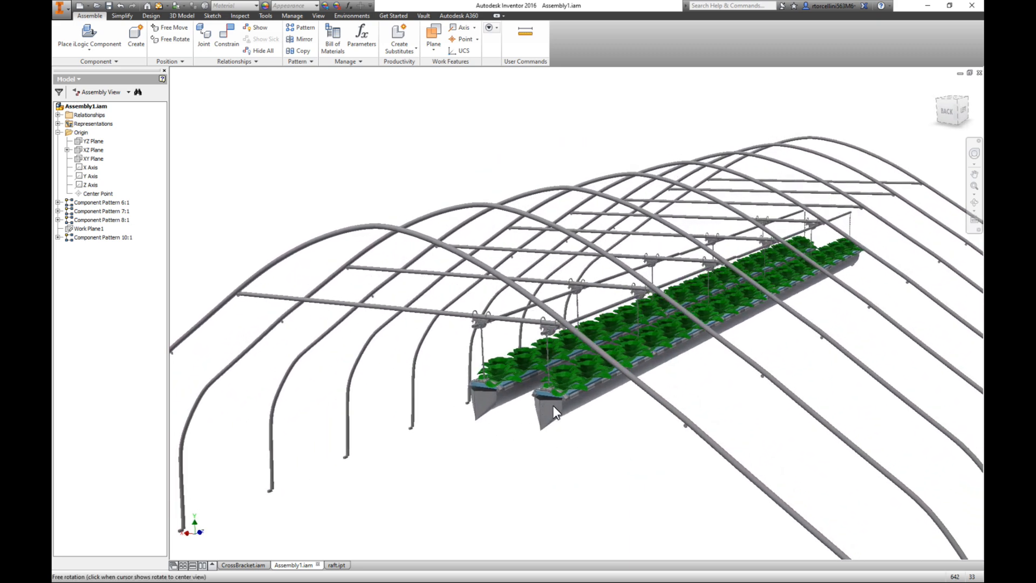
drag(555, 411, 486, 402)
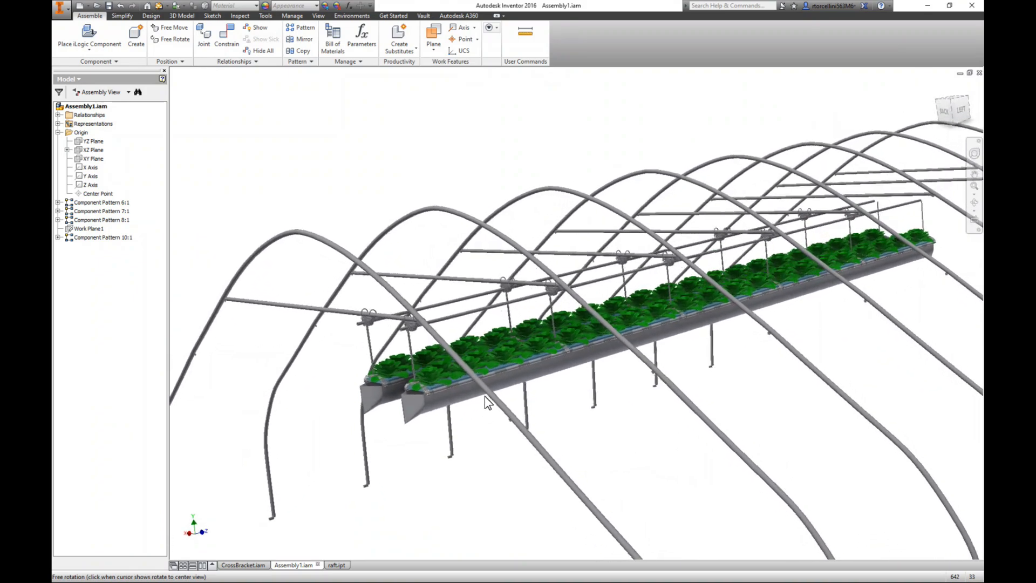